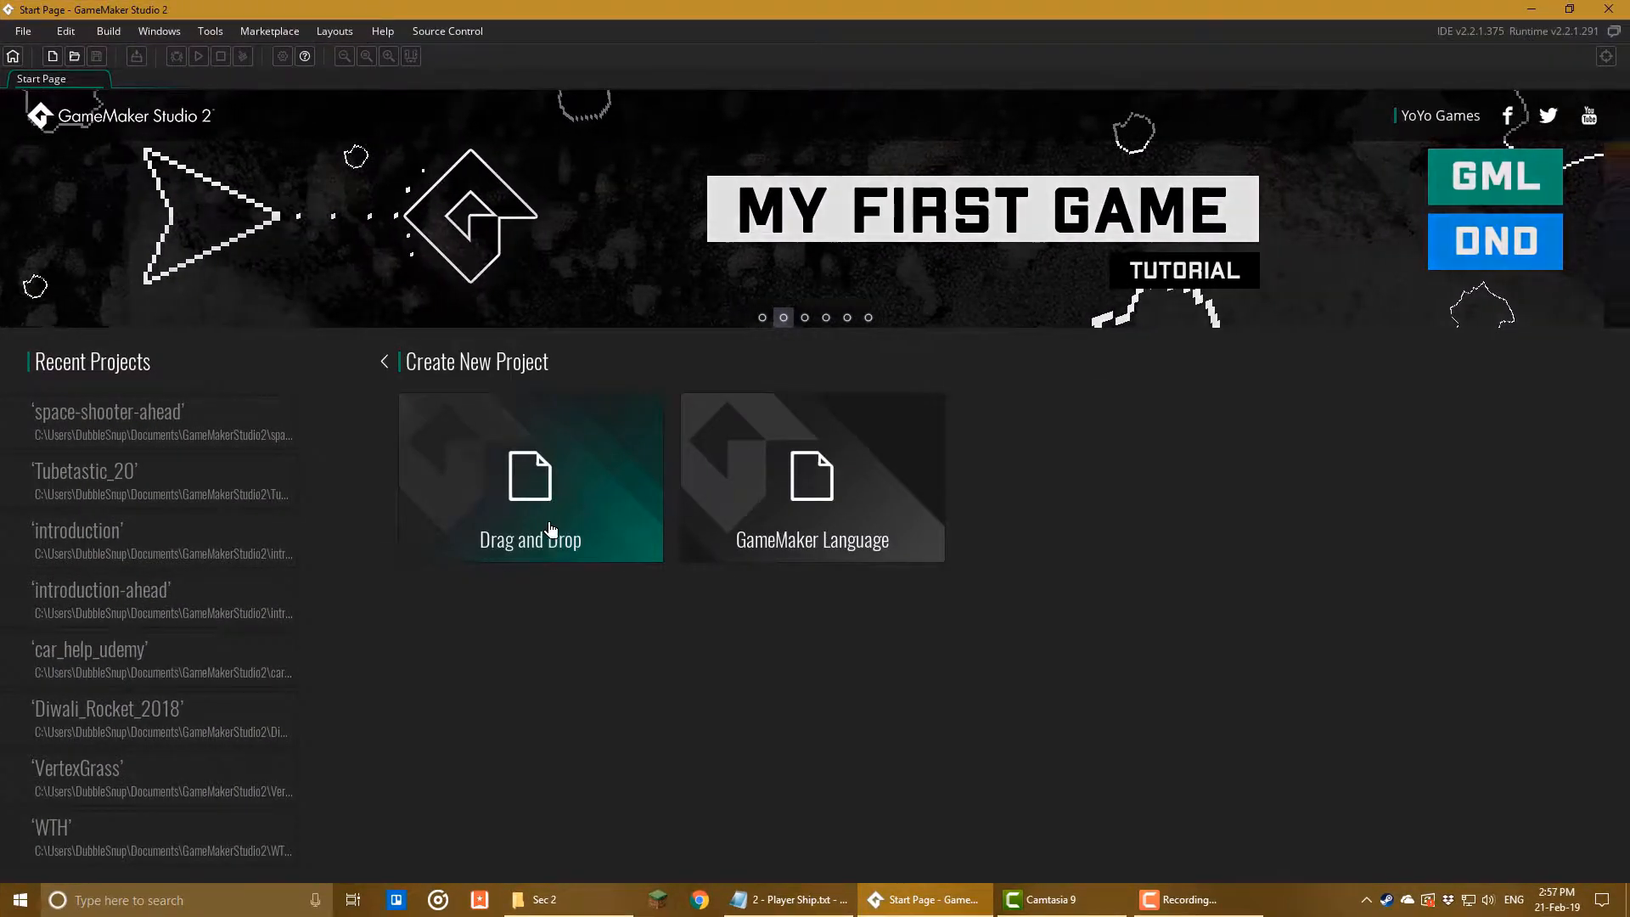
- Create a new Drag and Drop project from the Start Page
left_click(530, 477)
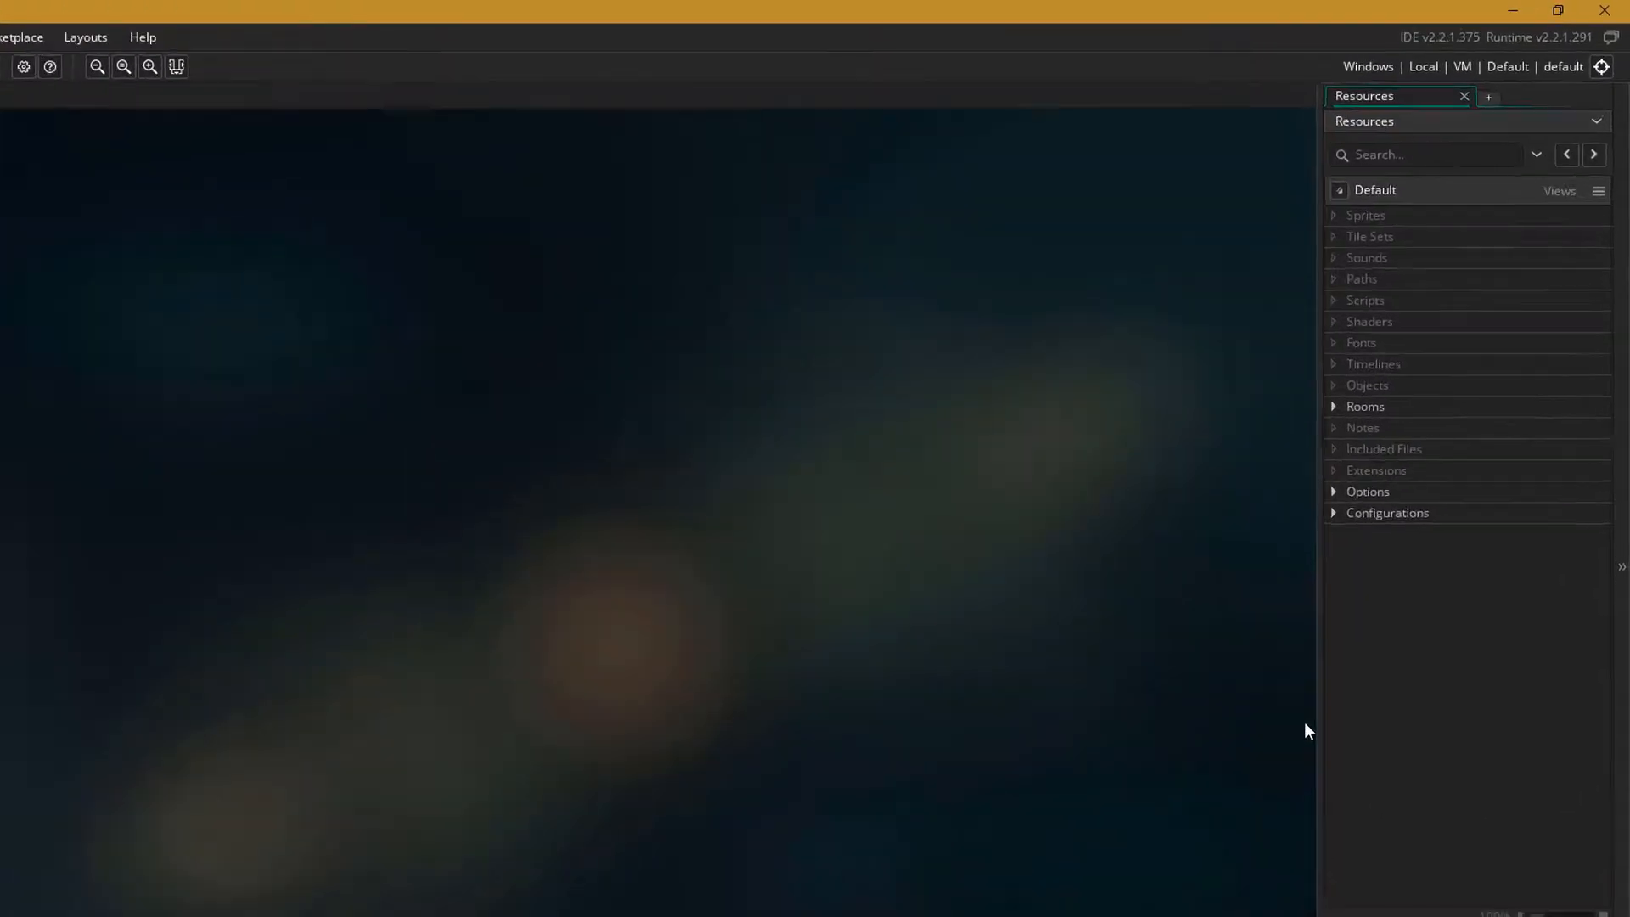
- Create the sPlayer sprite, import the rocket ship image and open its Origin options
right_click(1365, 215)
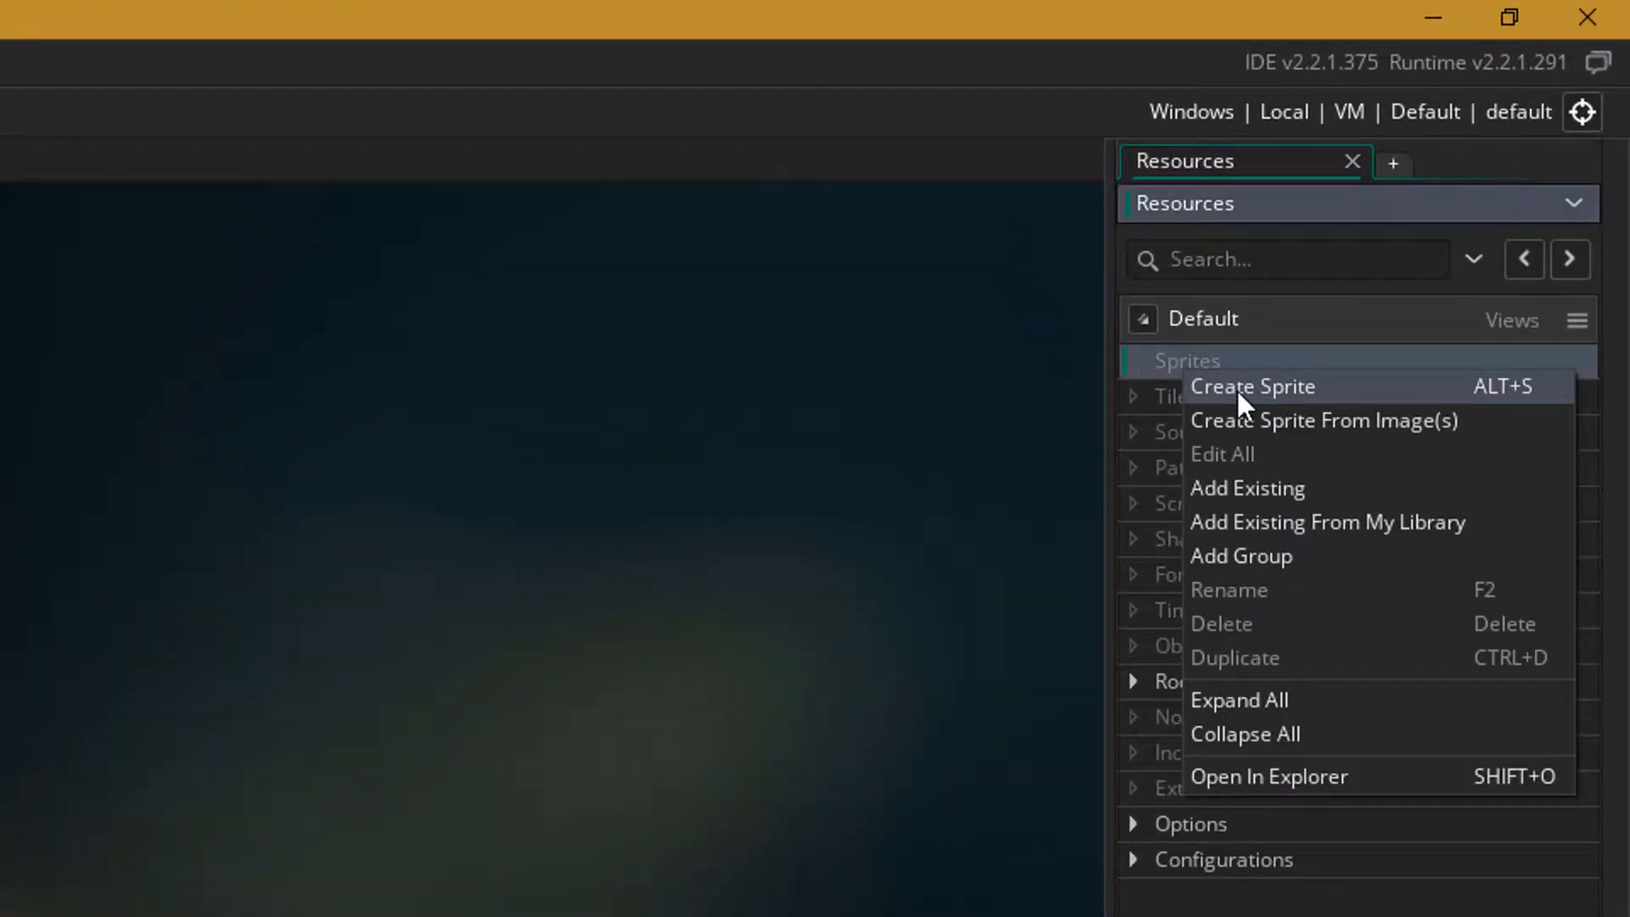
left_click(1252, 386)
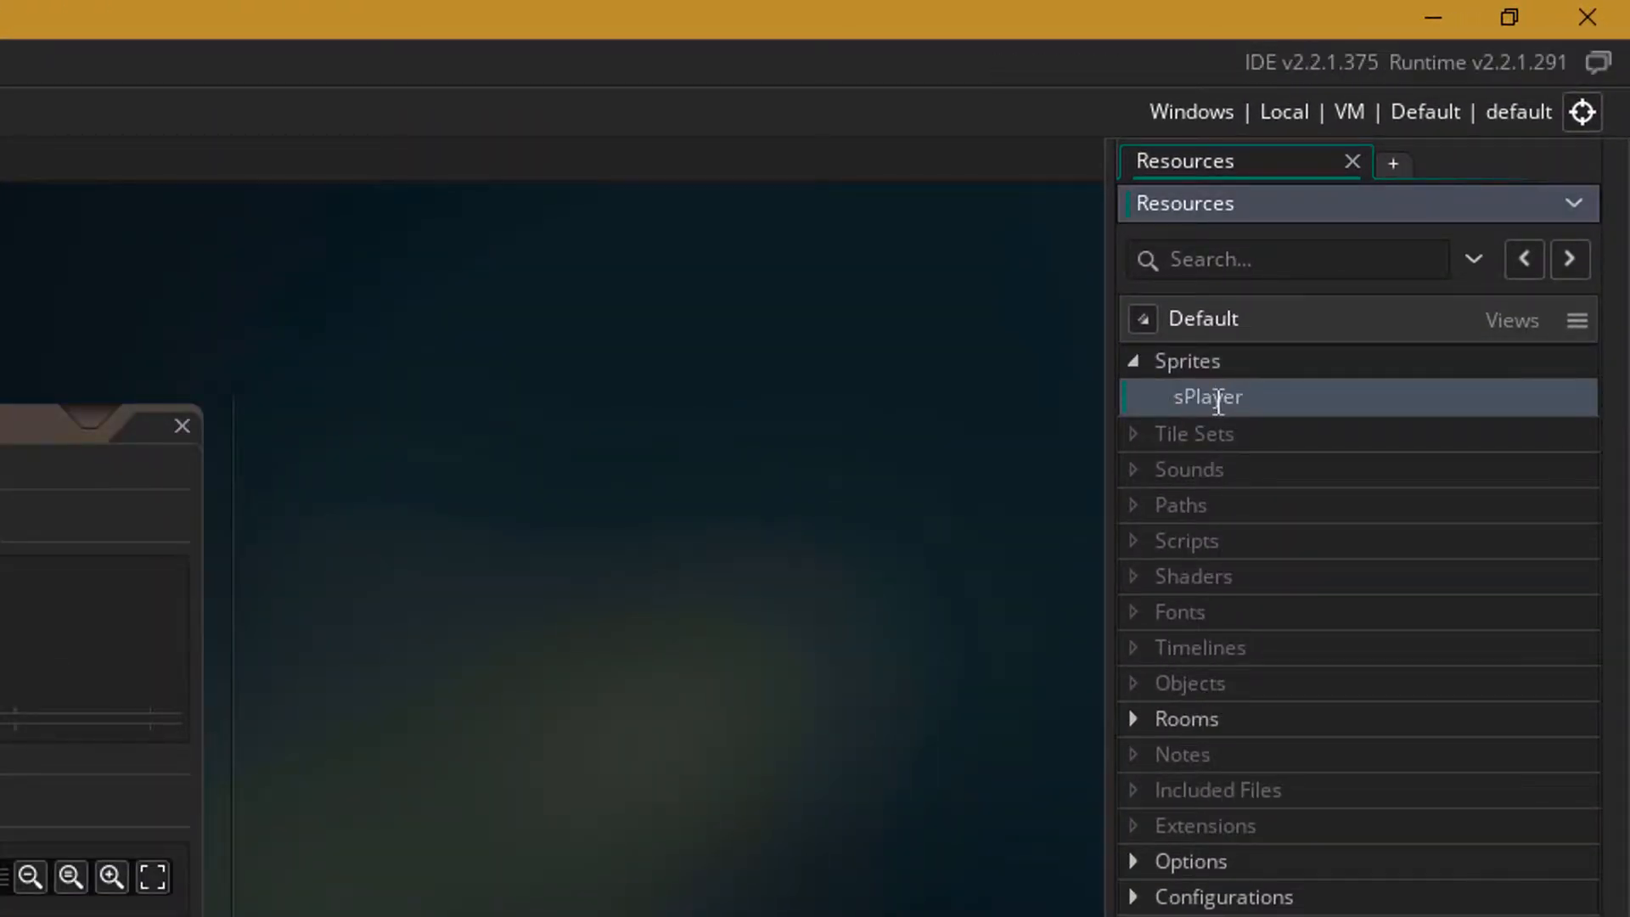
double_click(1207, 398)
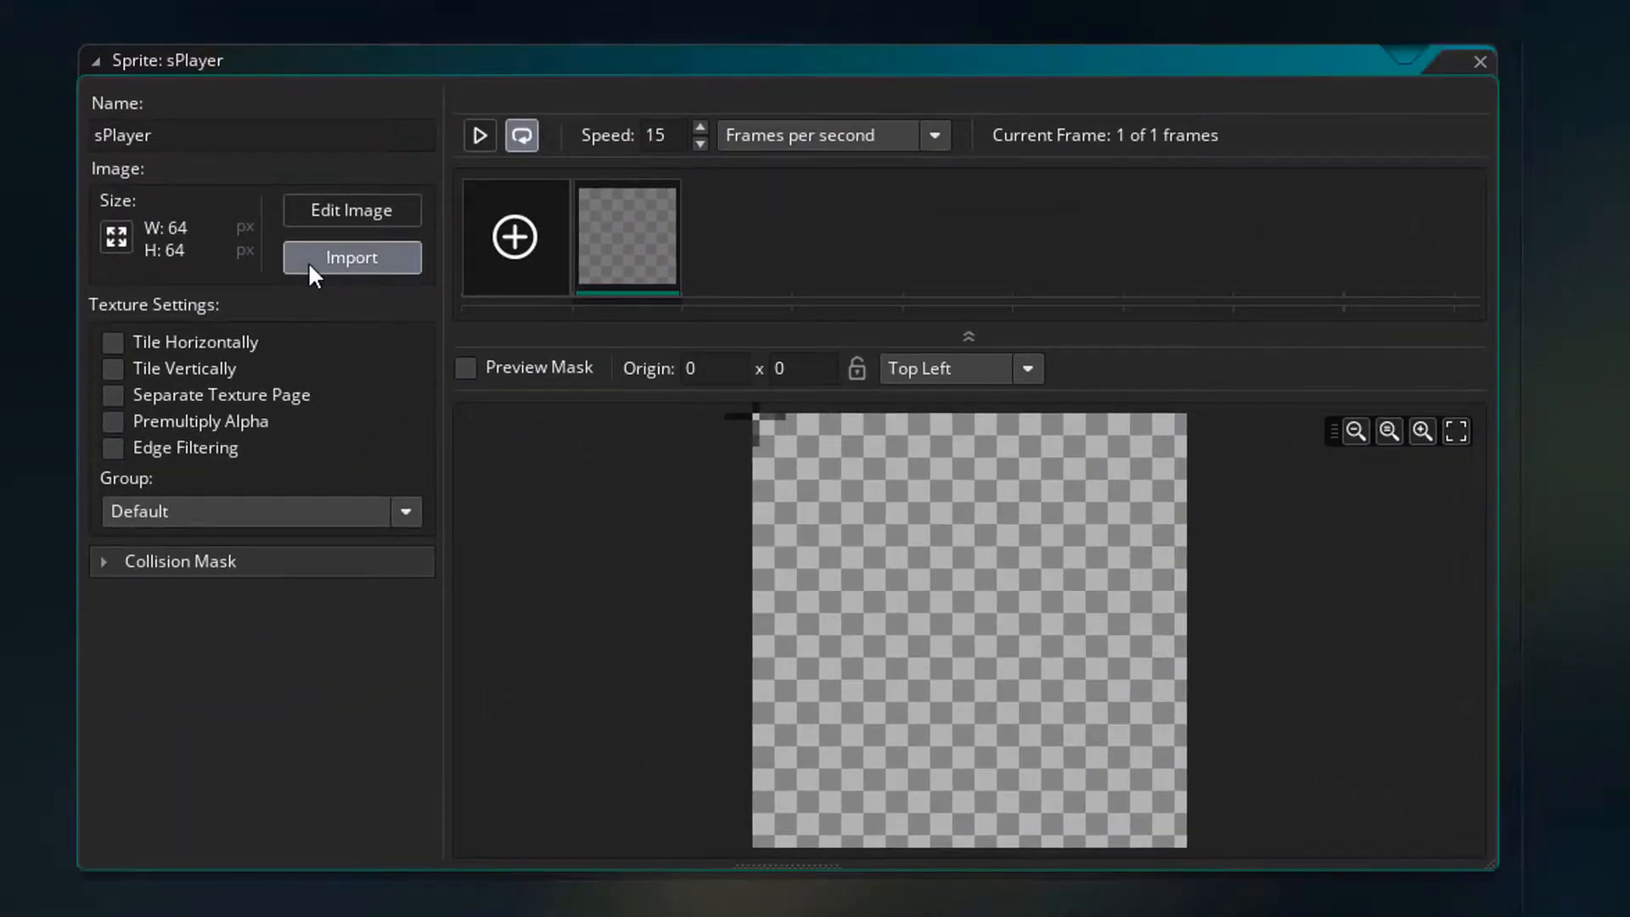
left_click(351, 257)
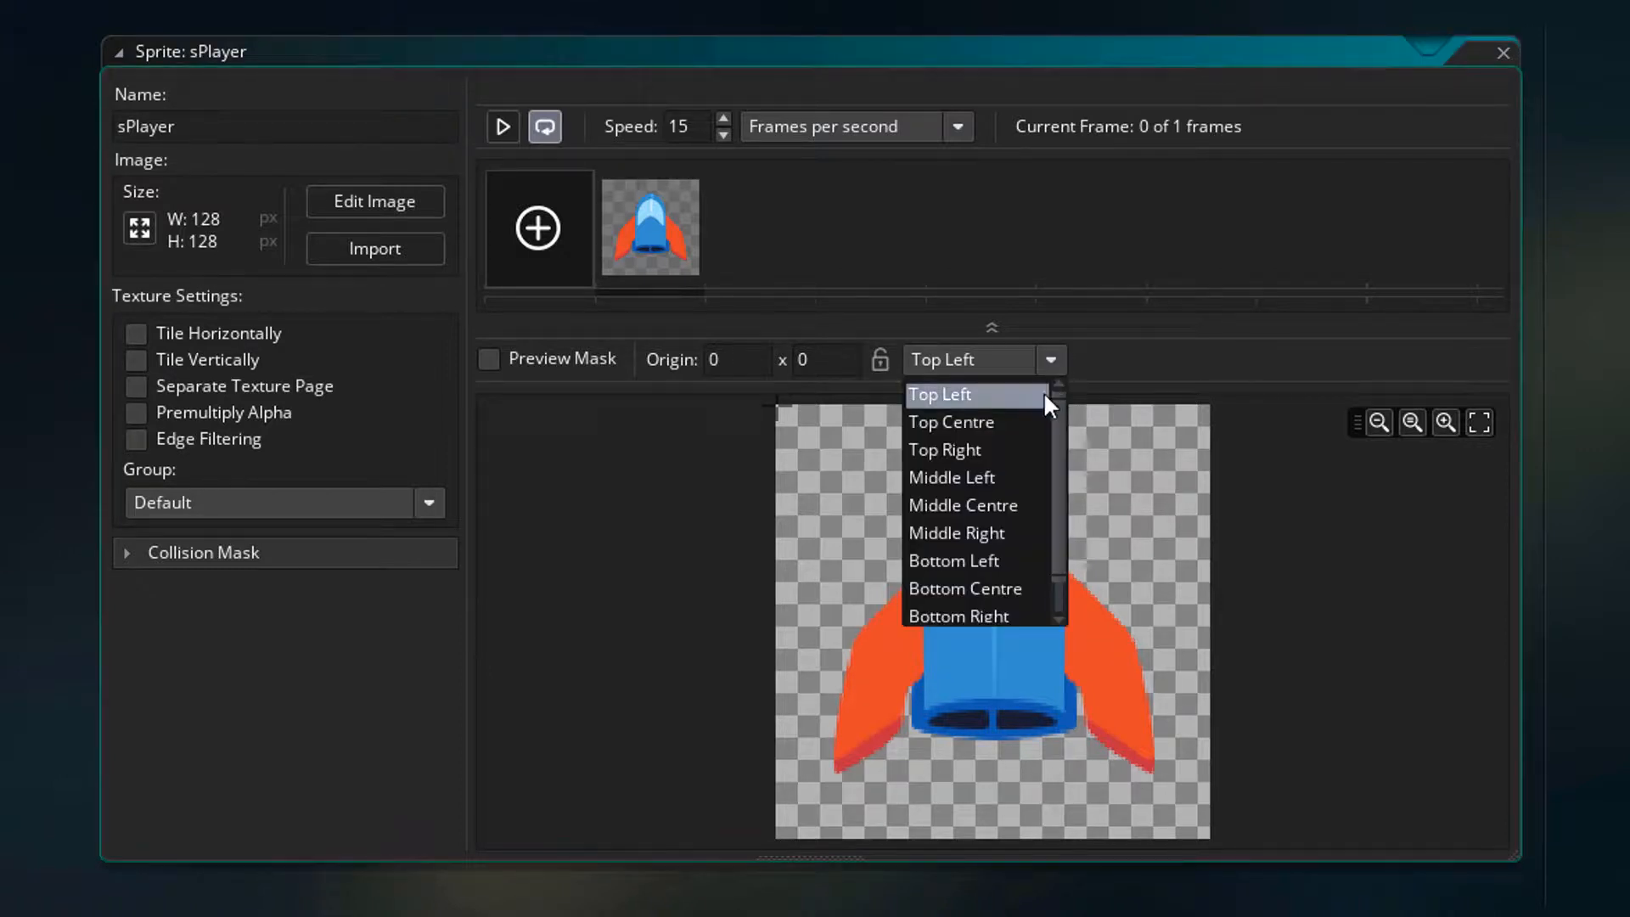
left_click(962, 505)
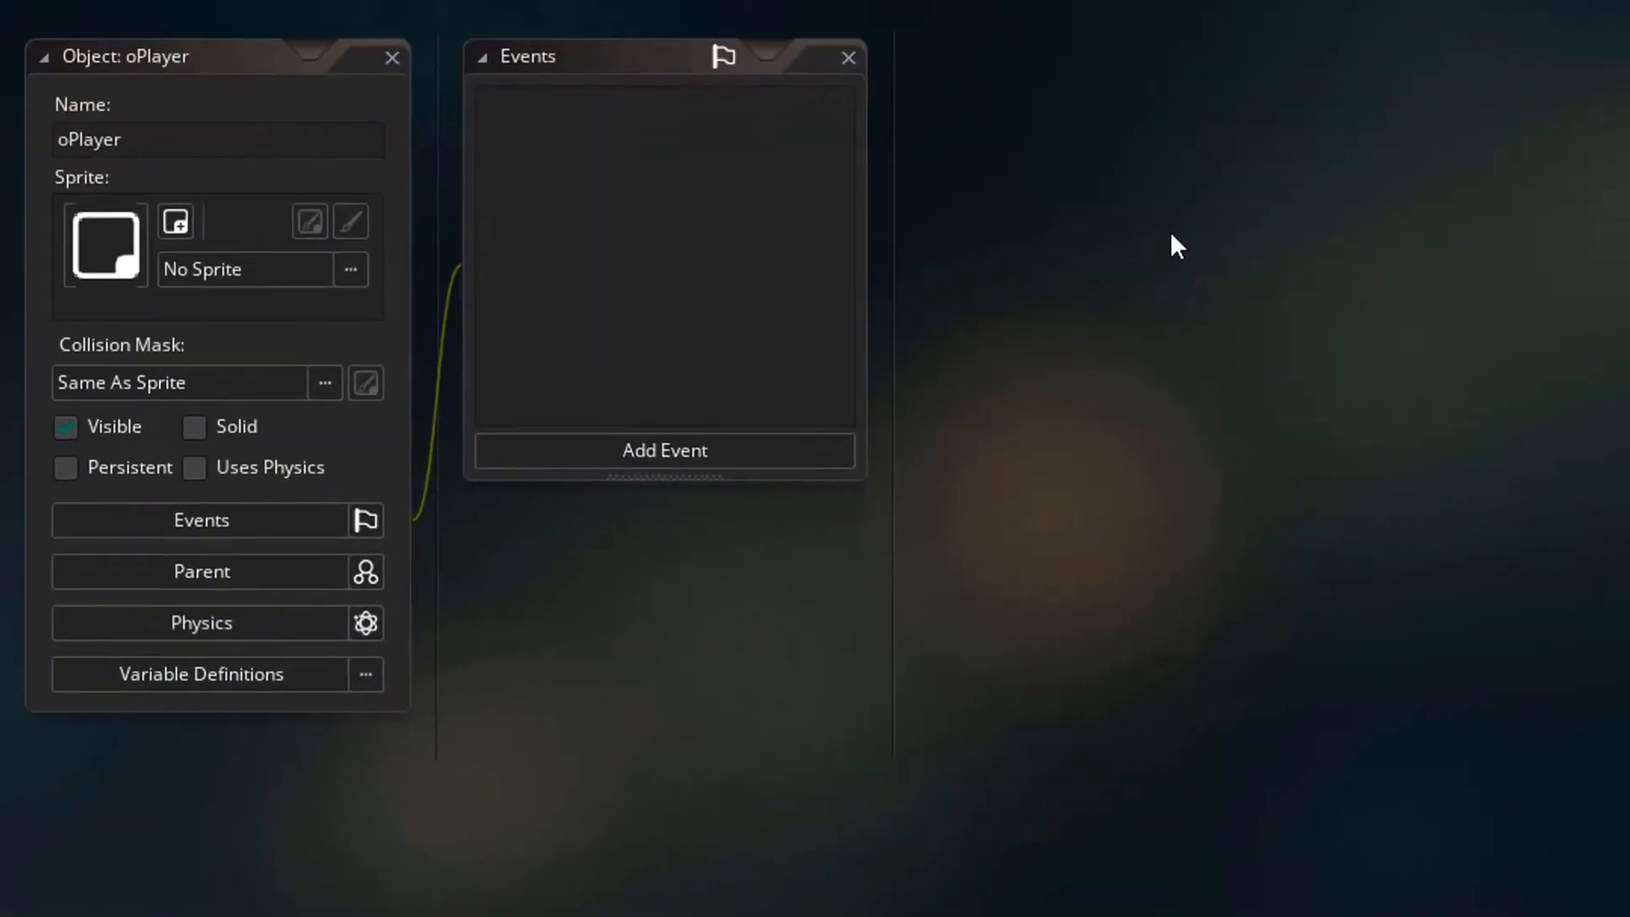
- Assign sPlayer as oPlayer's sprite and add a Create event
left_click(350, 269)
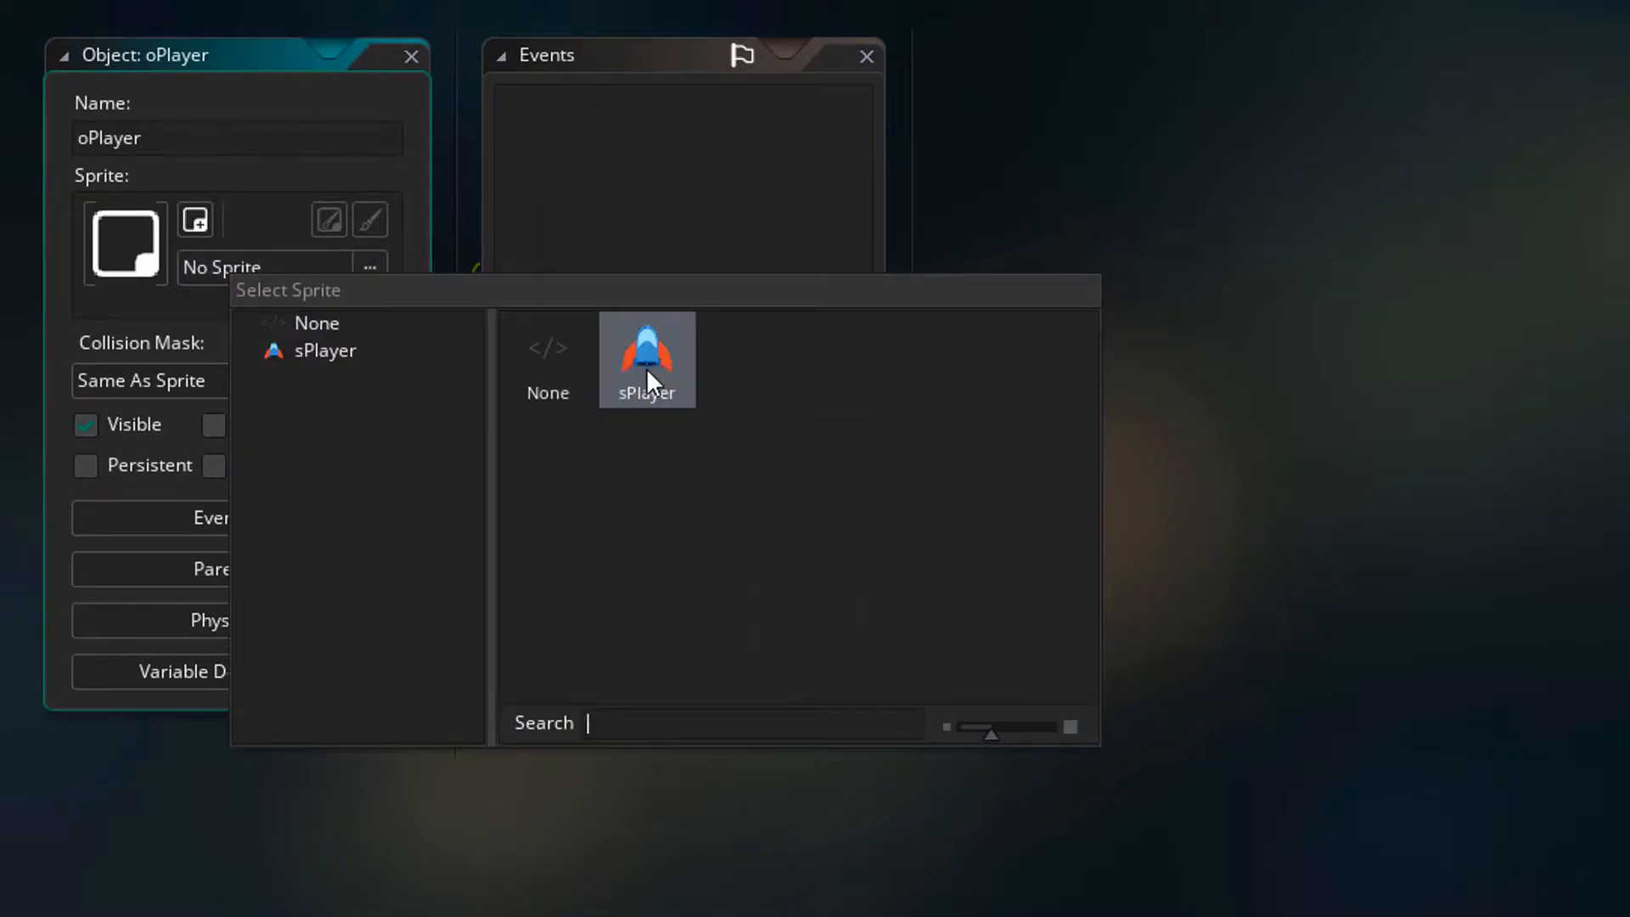
left_click(683, 447)
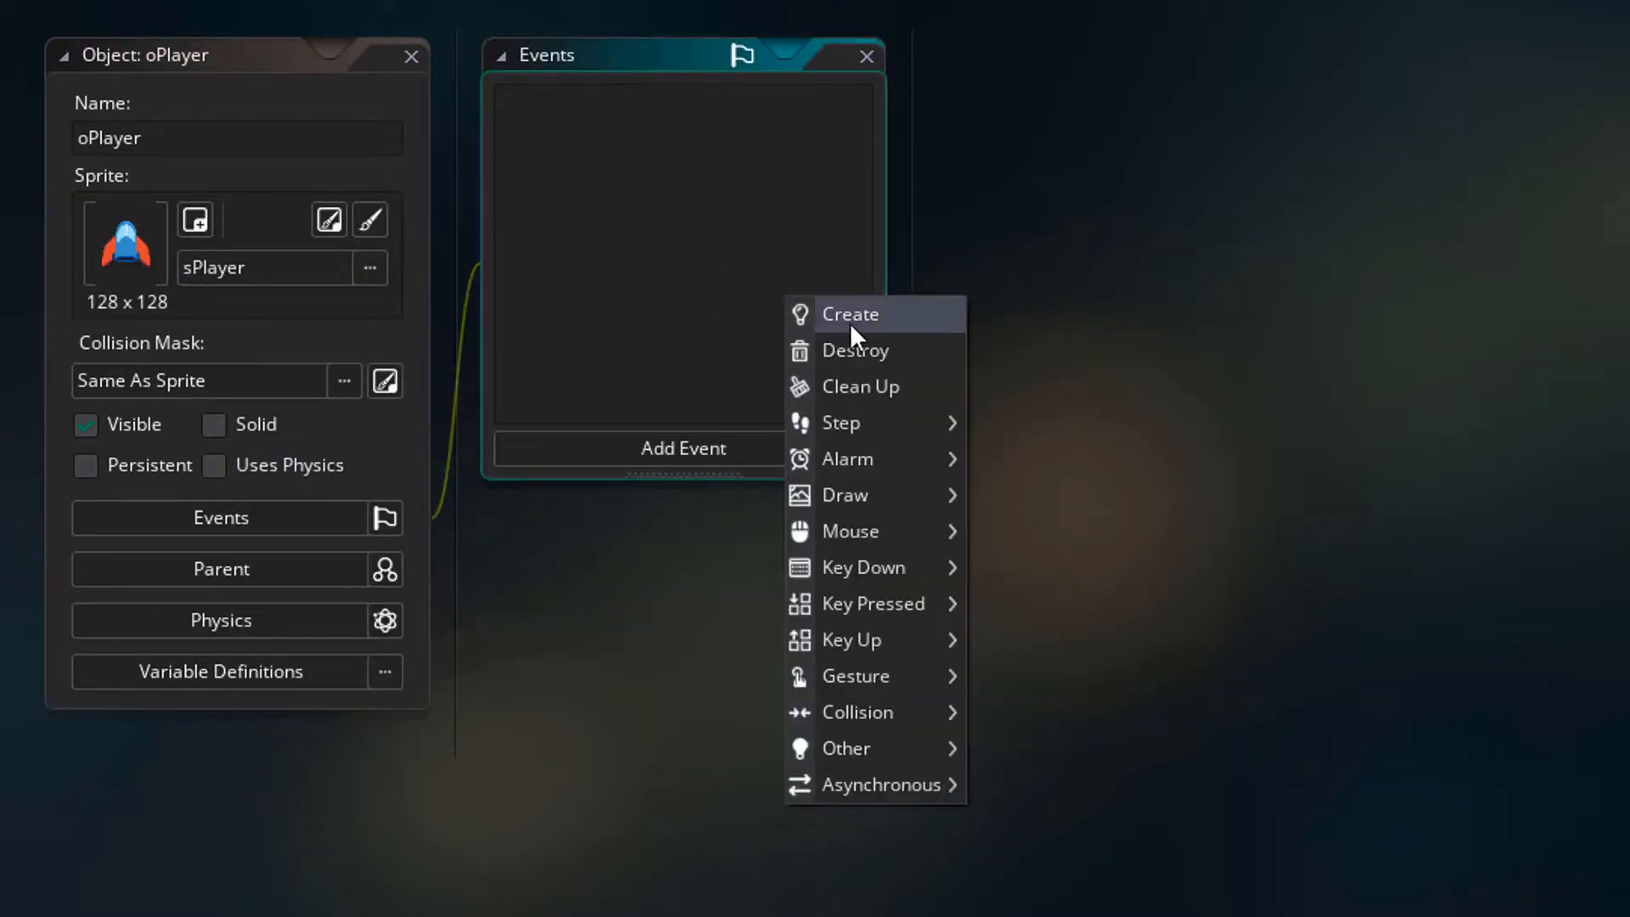
left_click(851, 314)
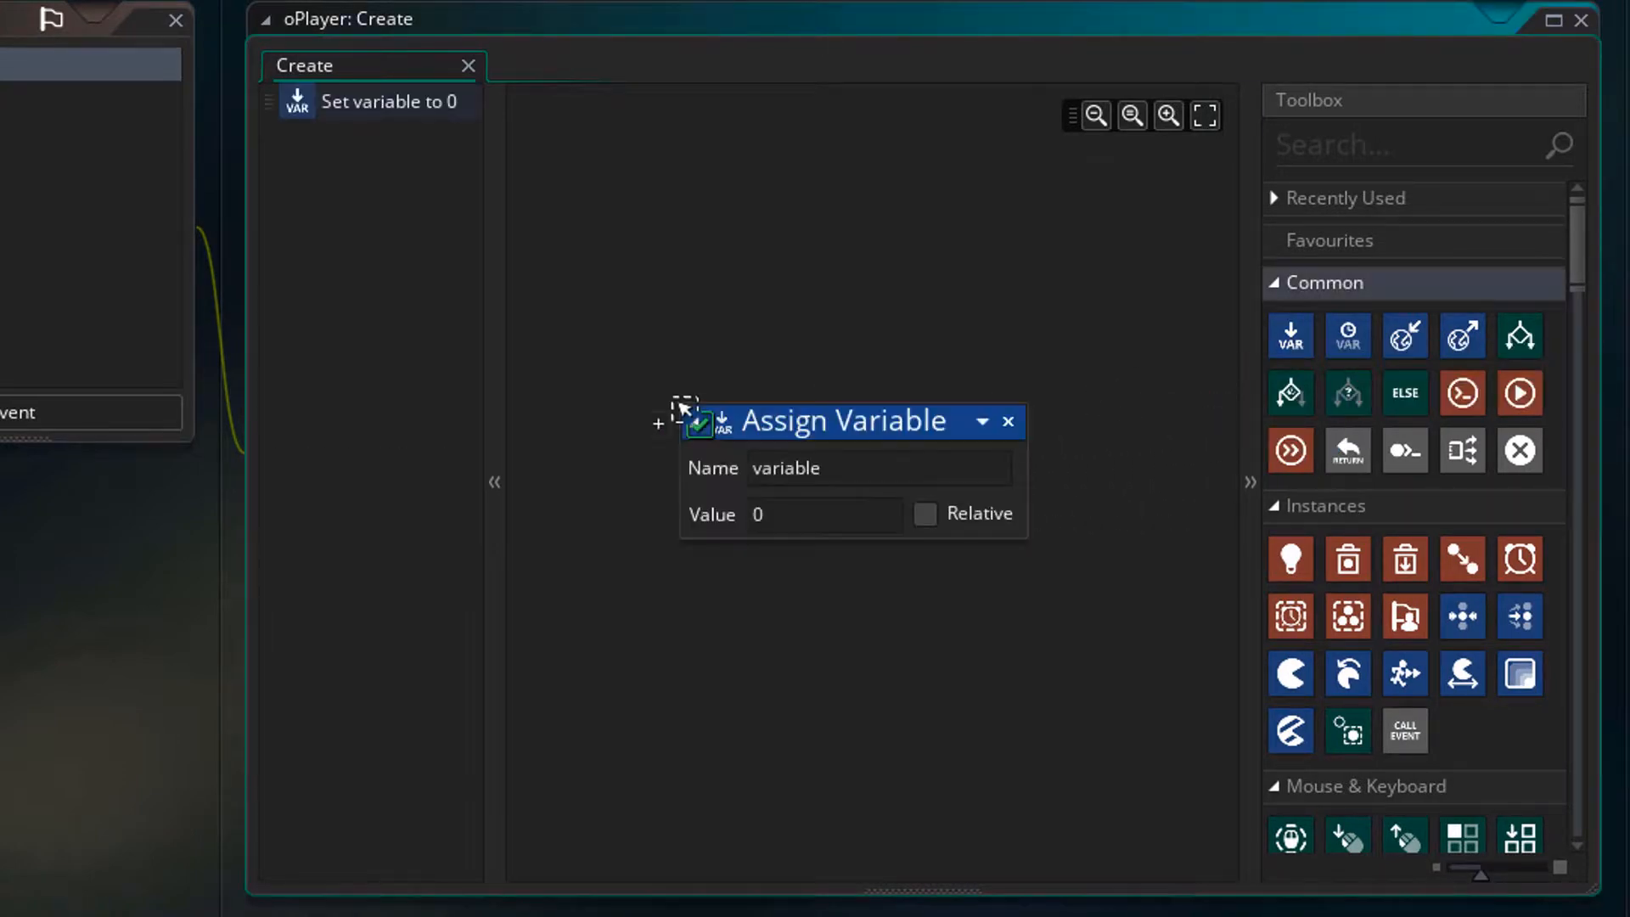
- Use one Assign Variable action to set move_speed_x to 8 and move_speed_y to 5
type("move_speed_x")
type("8")
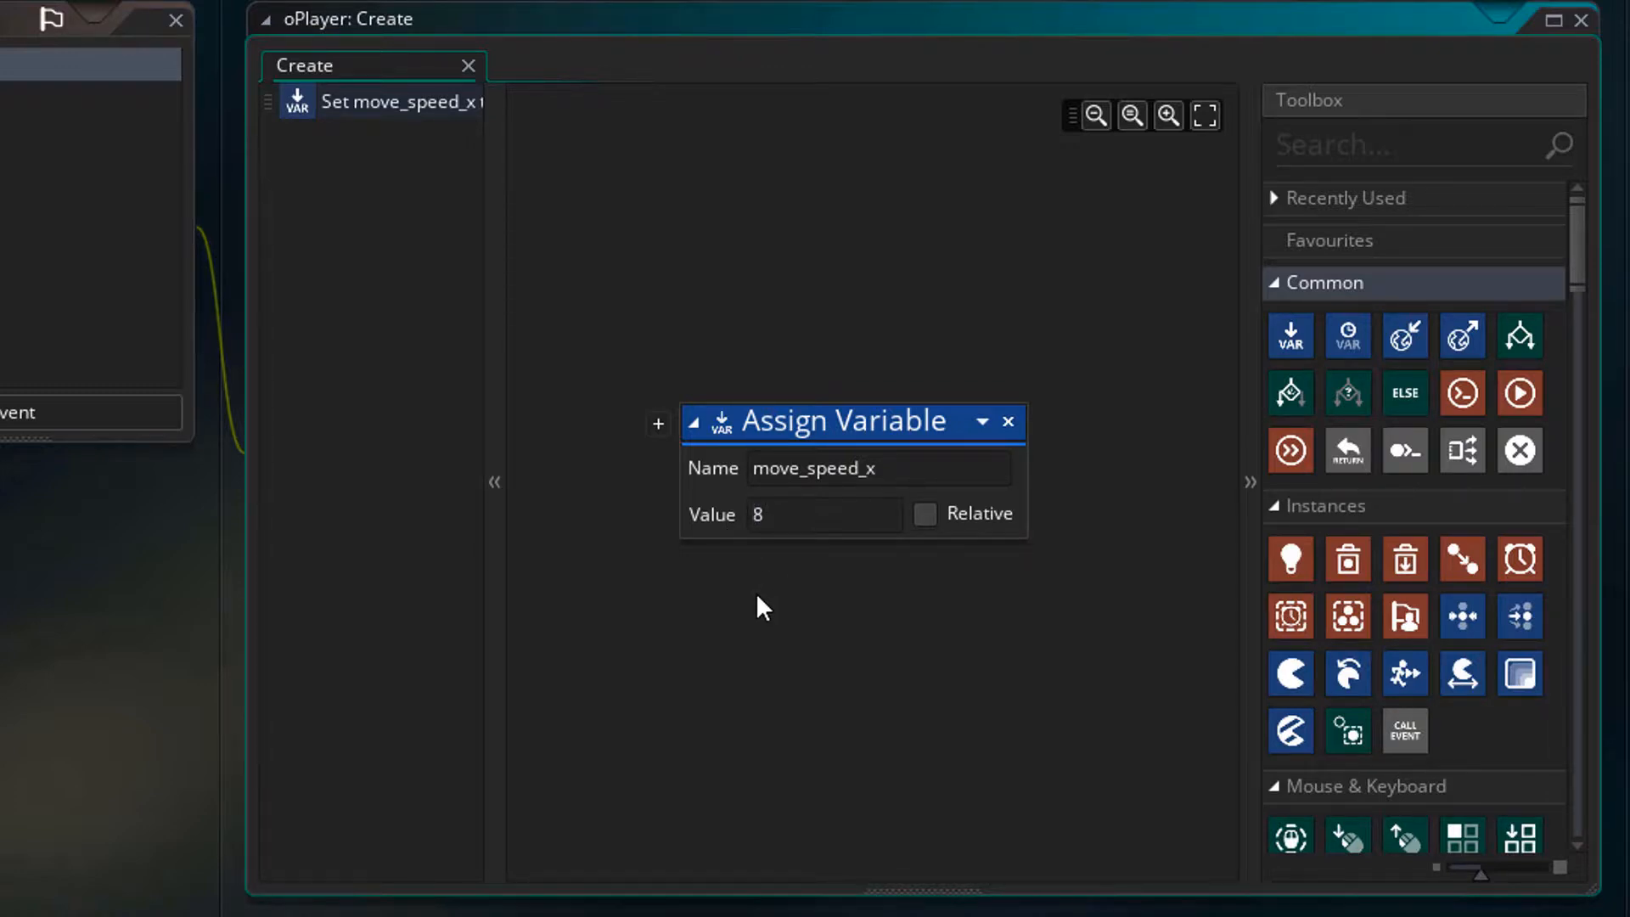
mouse_move(661, 468)
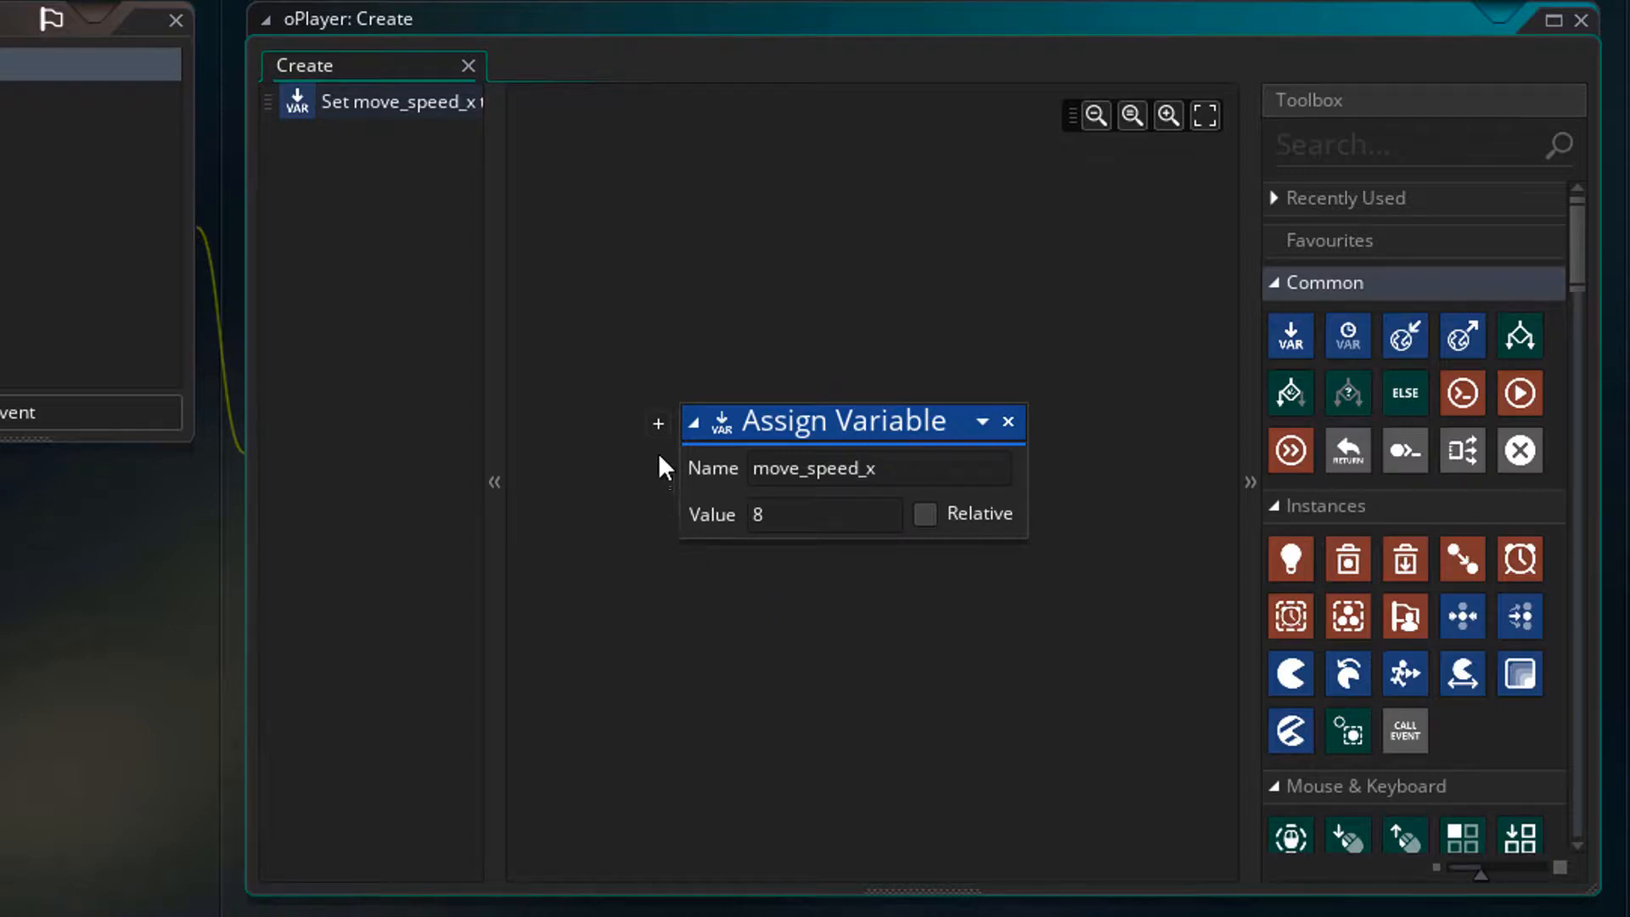
left_click(658, 423)
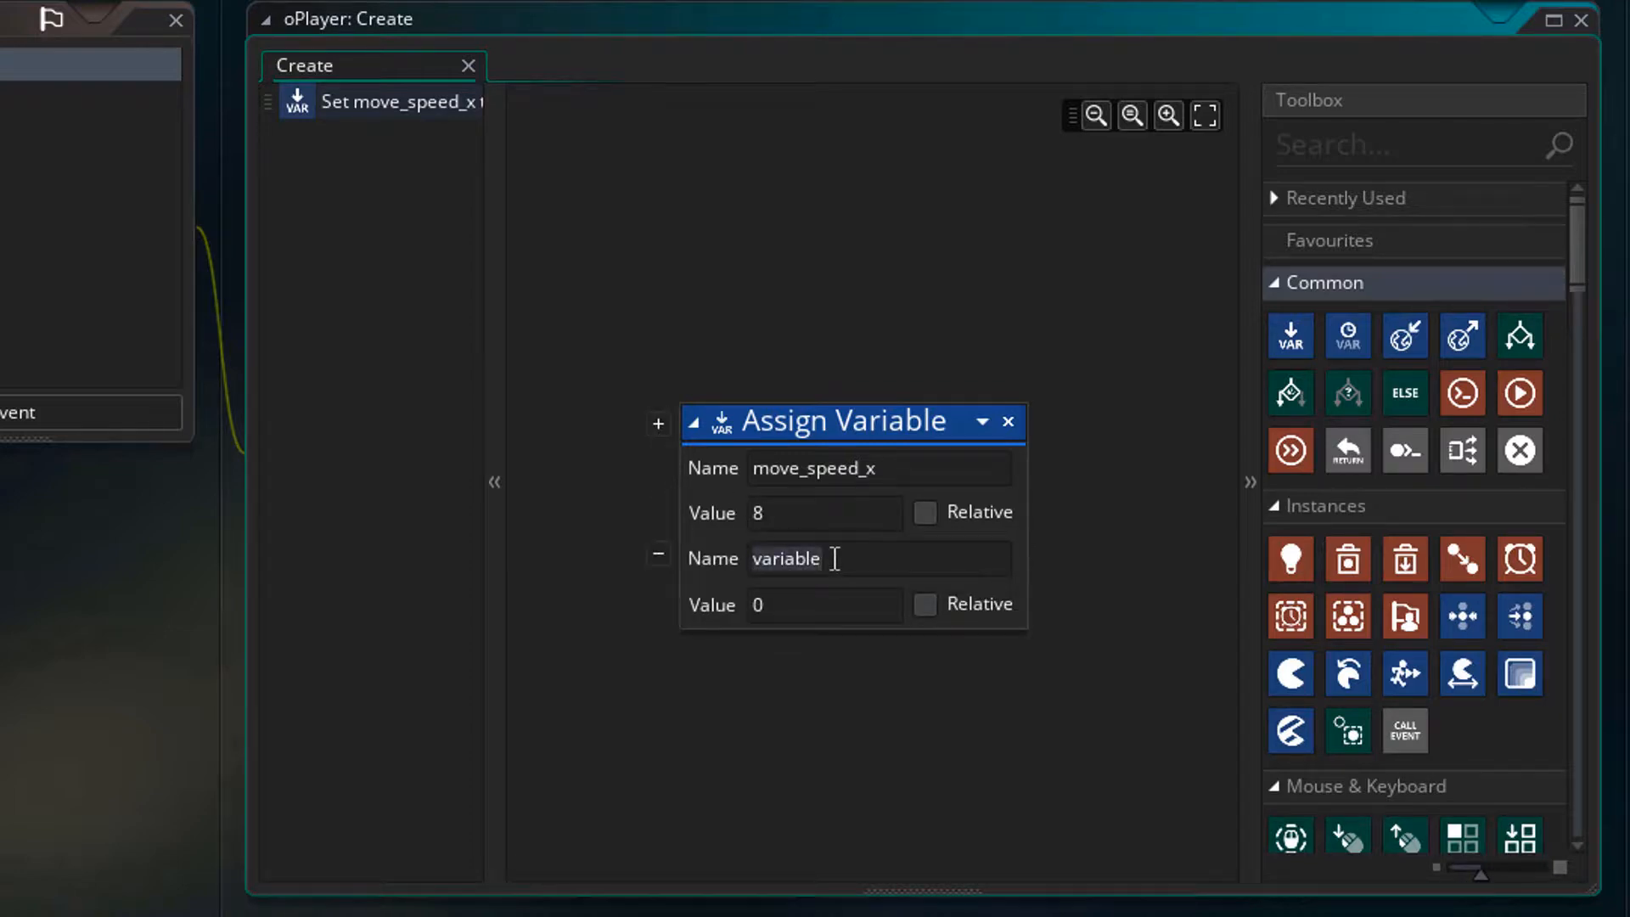
type("move_speed_y")
left_click(825, 605)
type("5")
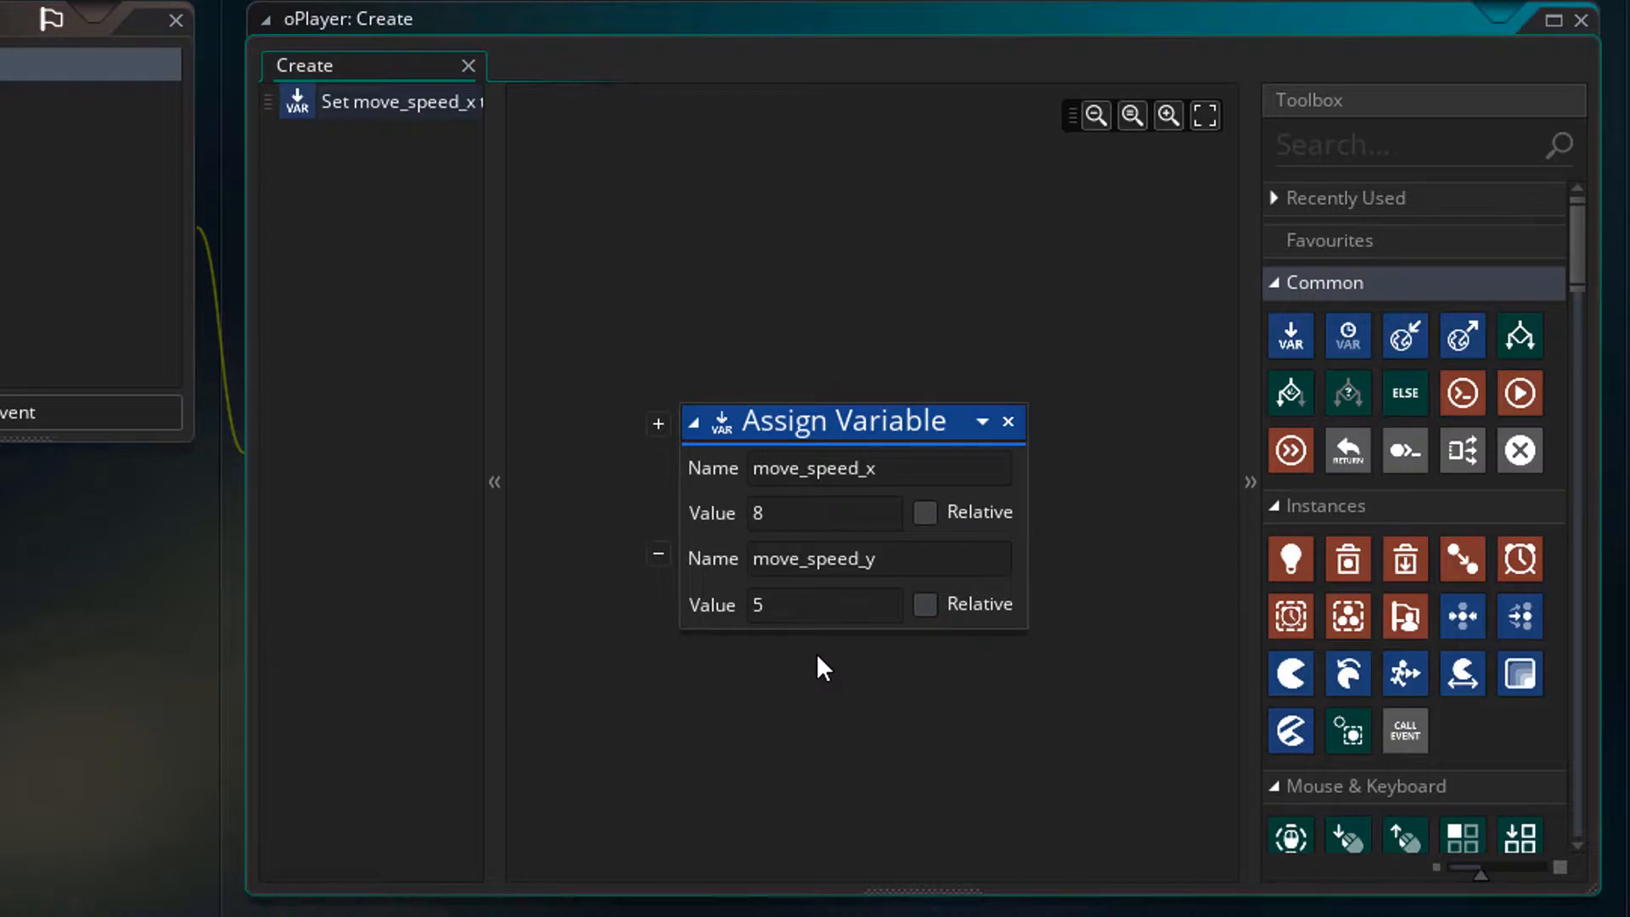
mouse_move(817, 670)
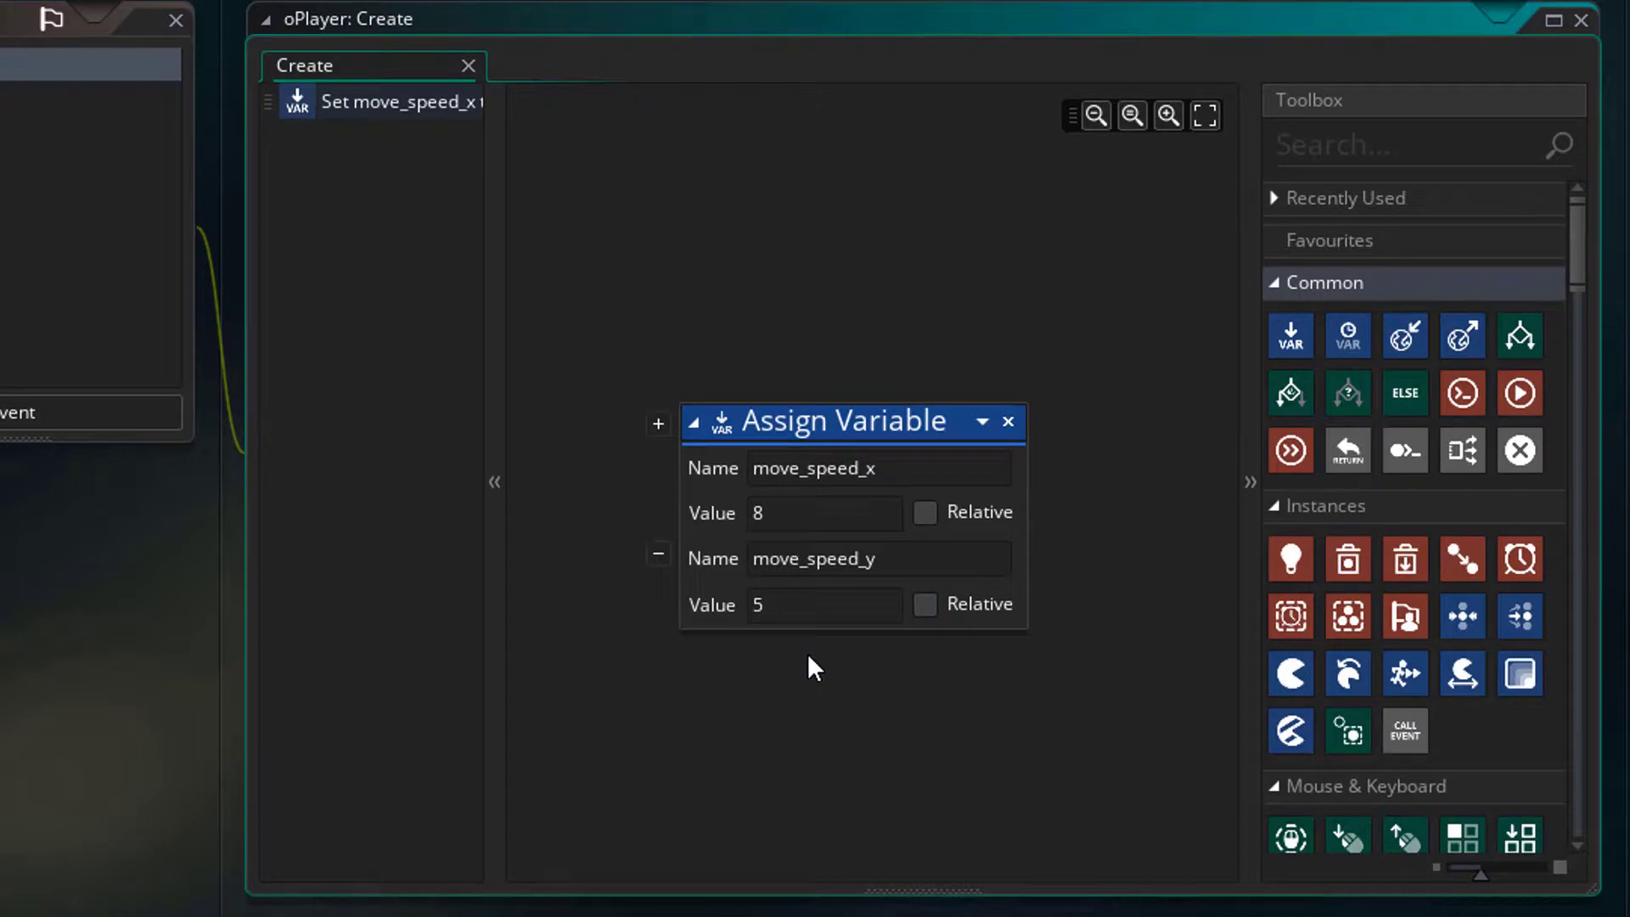
left_click(824, 513)
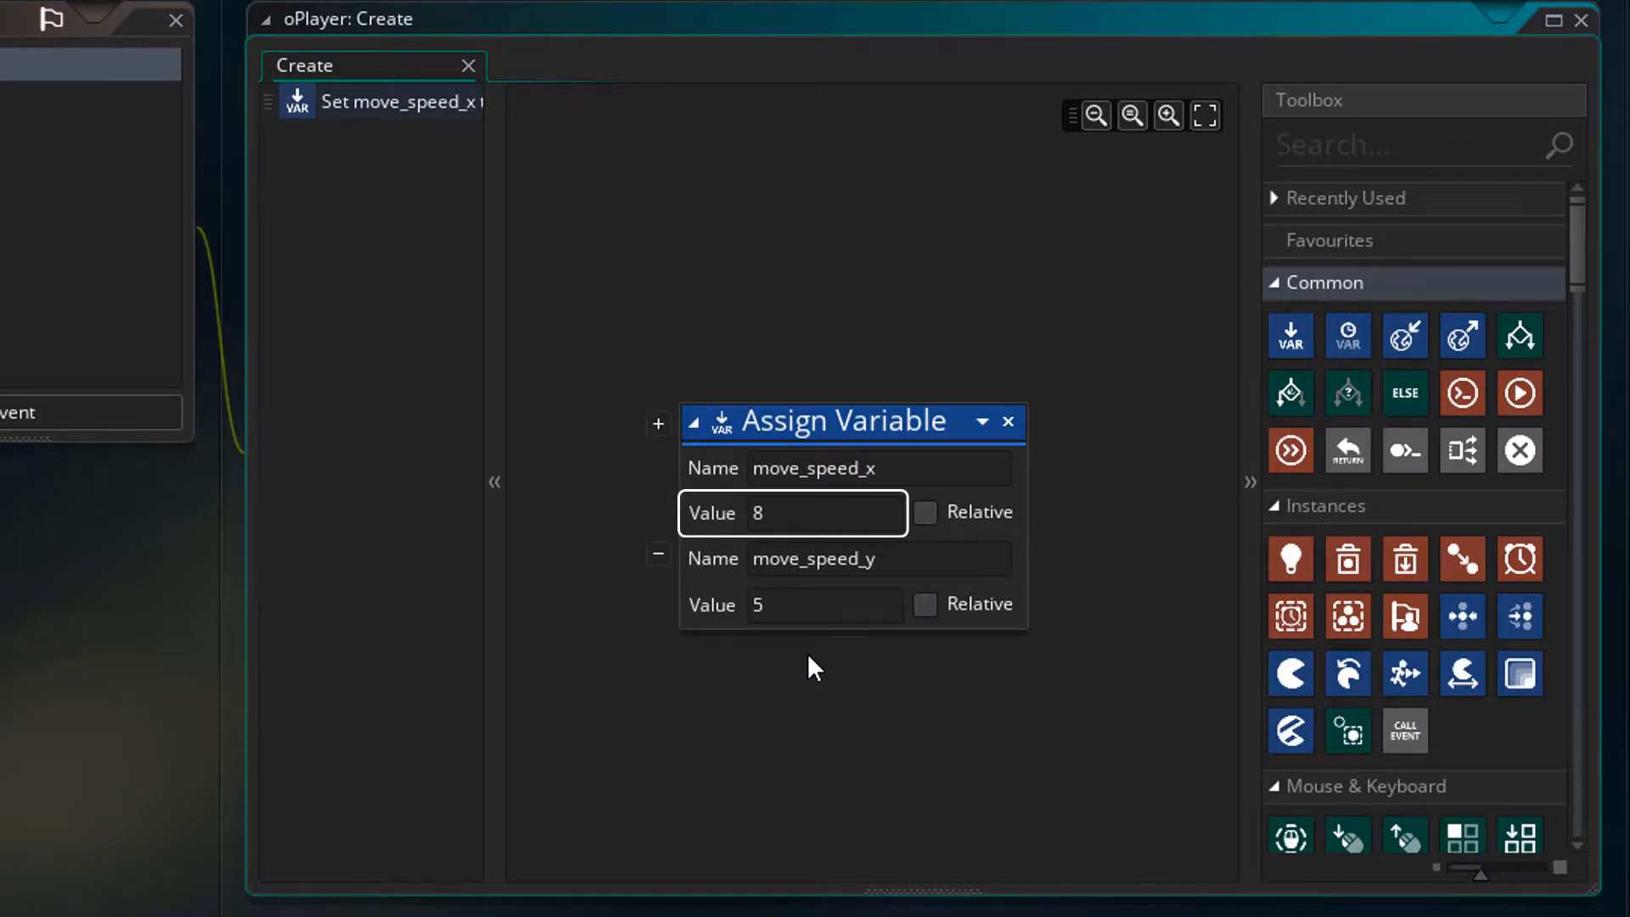
left_click(824, 605)
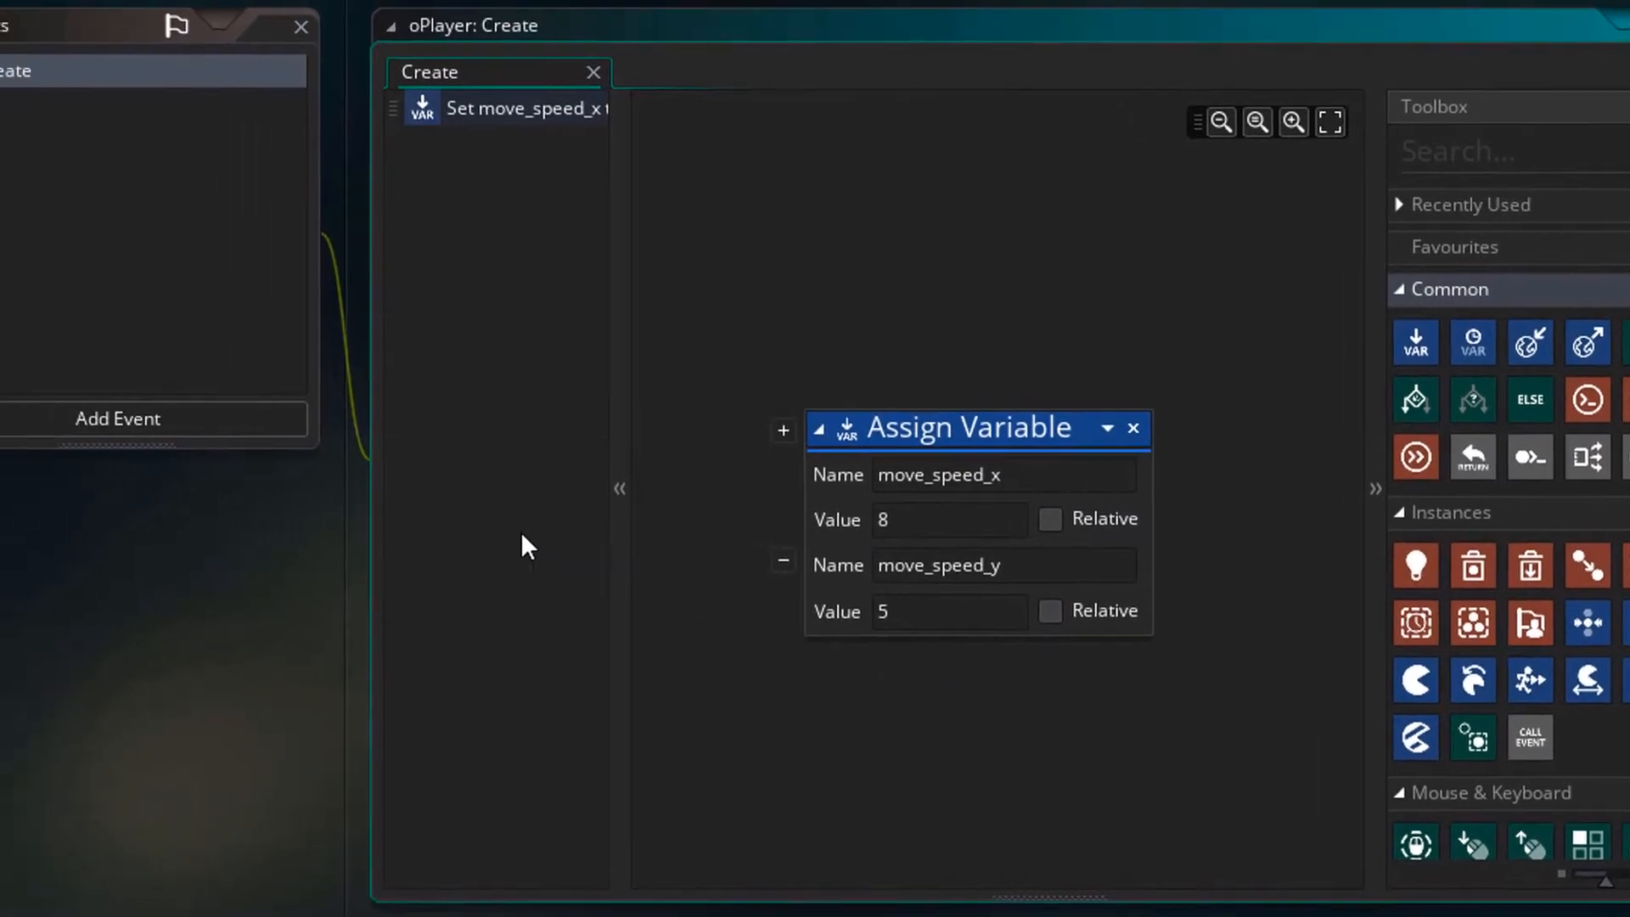
- Add a Key Down Left event whose Jump To Point moves x relatively by -move_speed_x
left_click(117, 418)
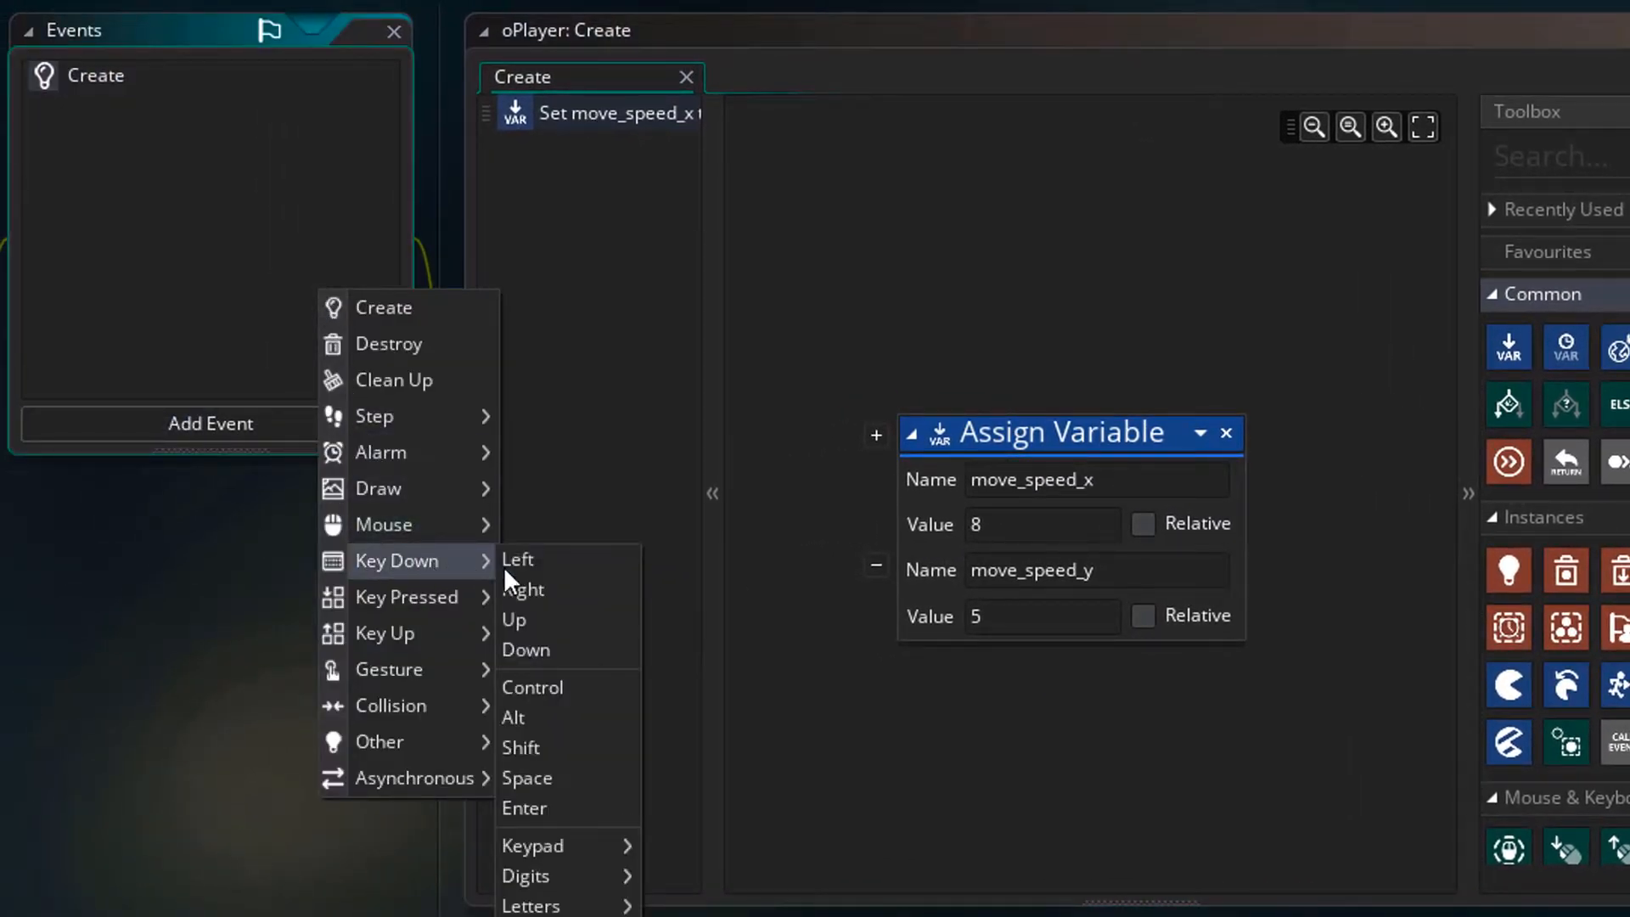
left_click(517, 559)
type("jump")
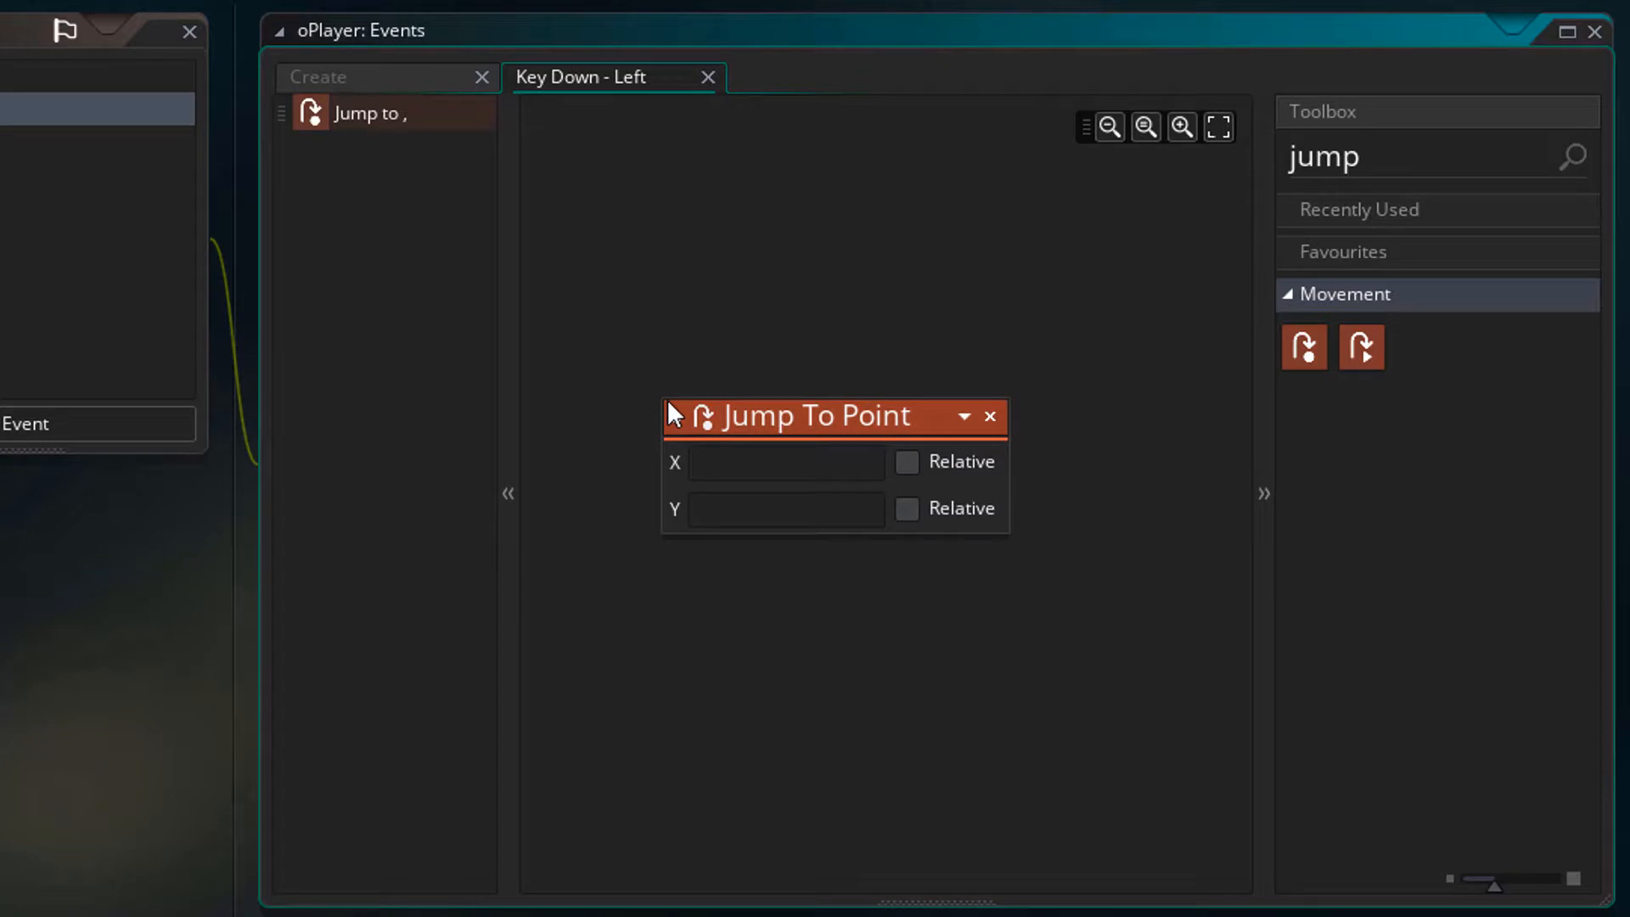
left_click(907, 462)
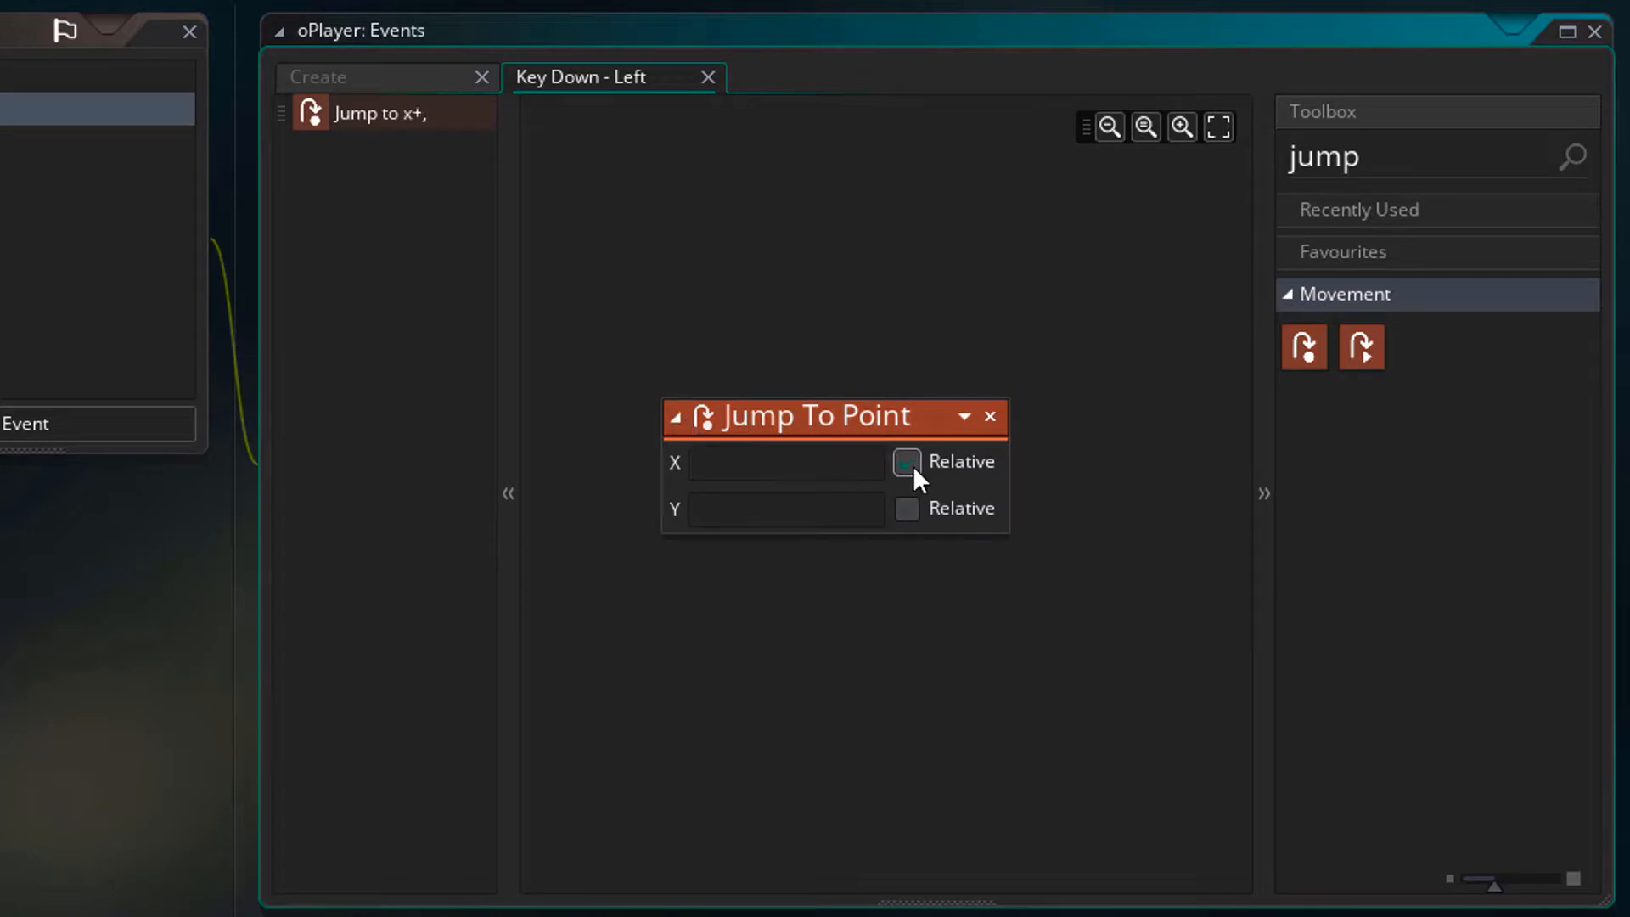
type("-move_speed_x")
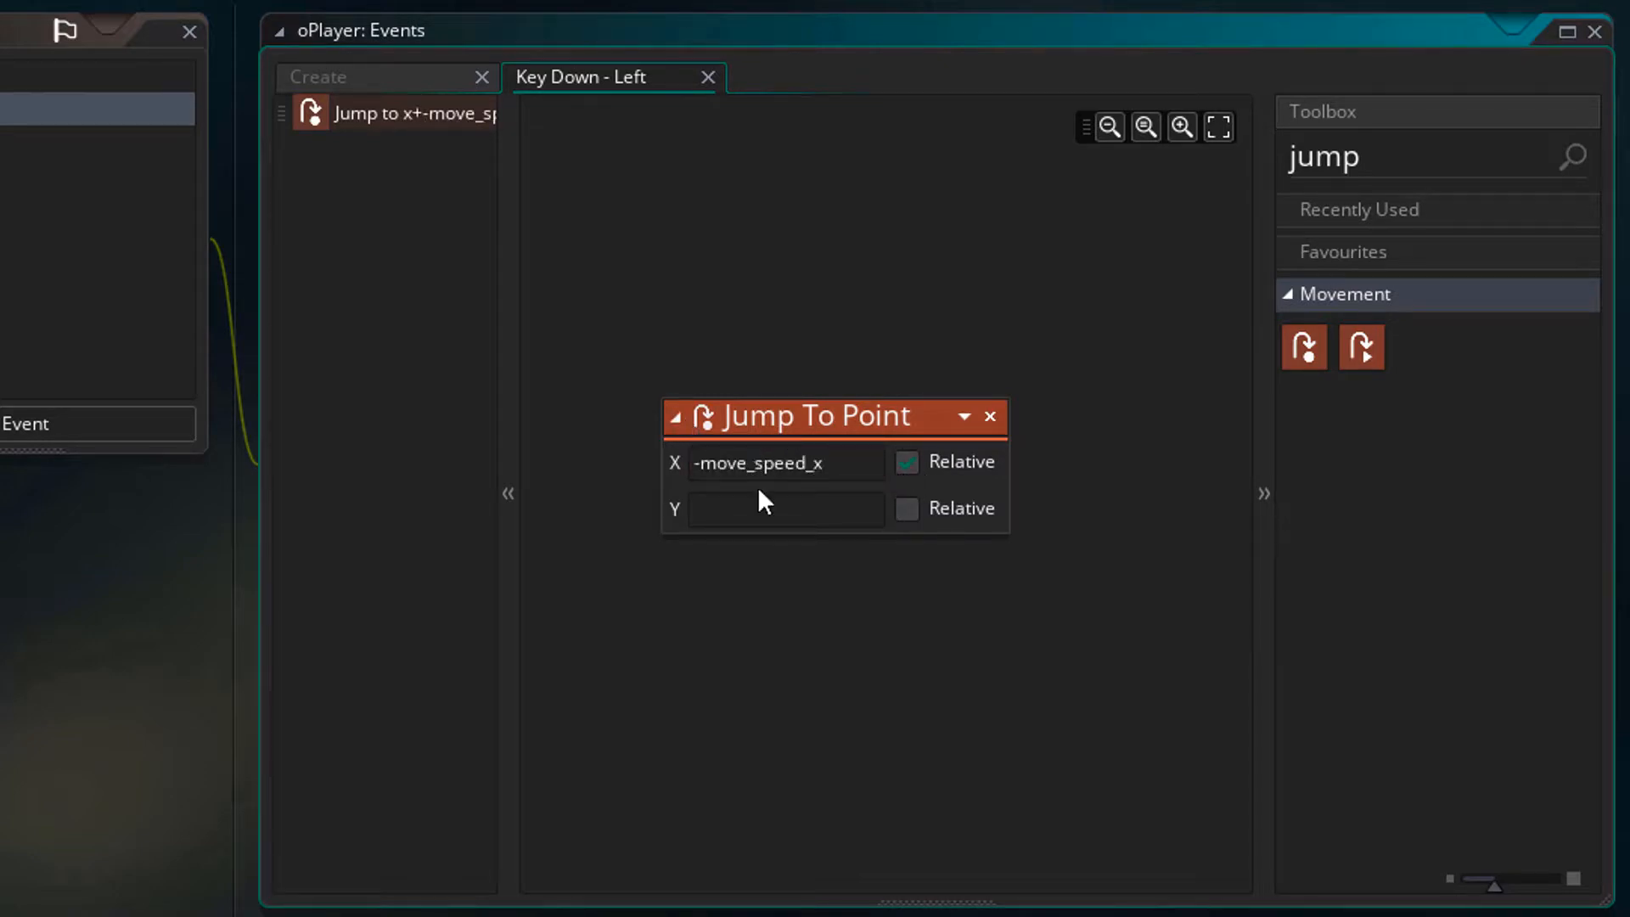
left_click(212, 423)
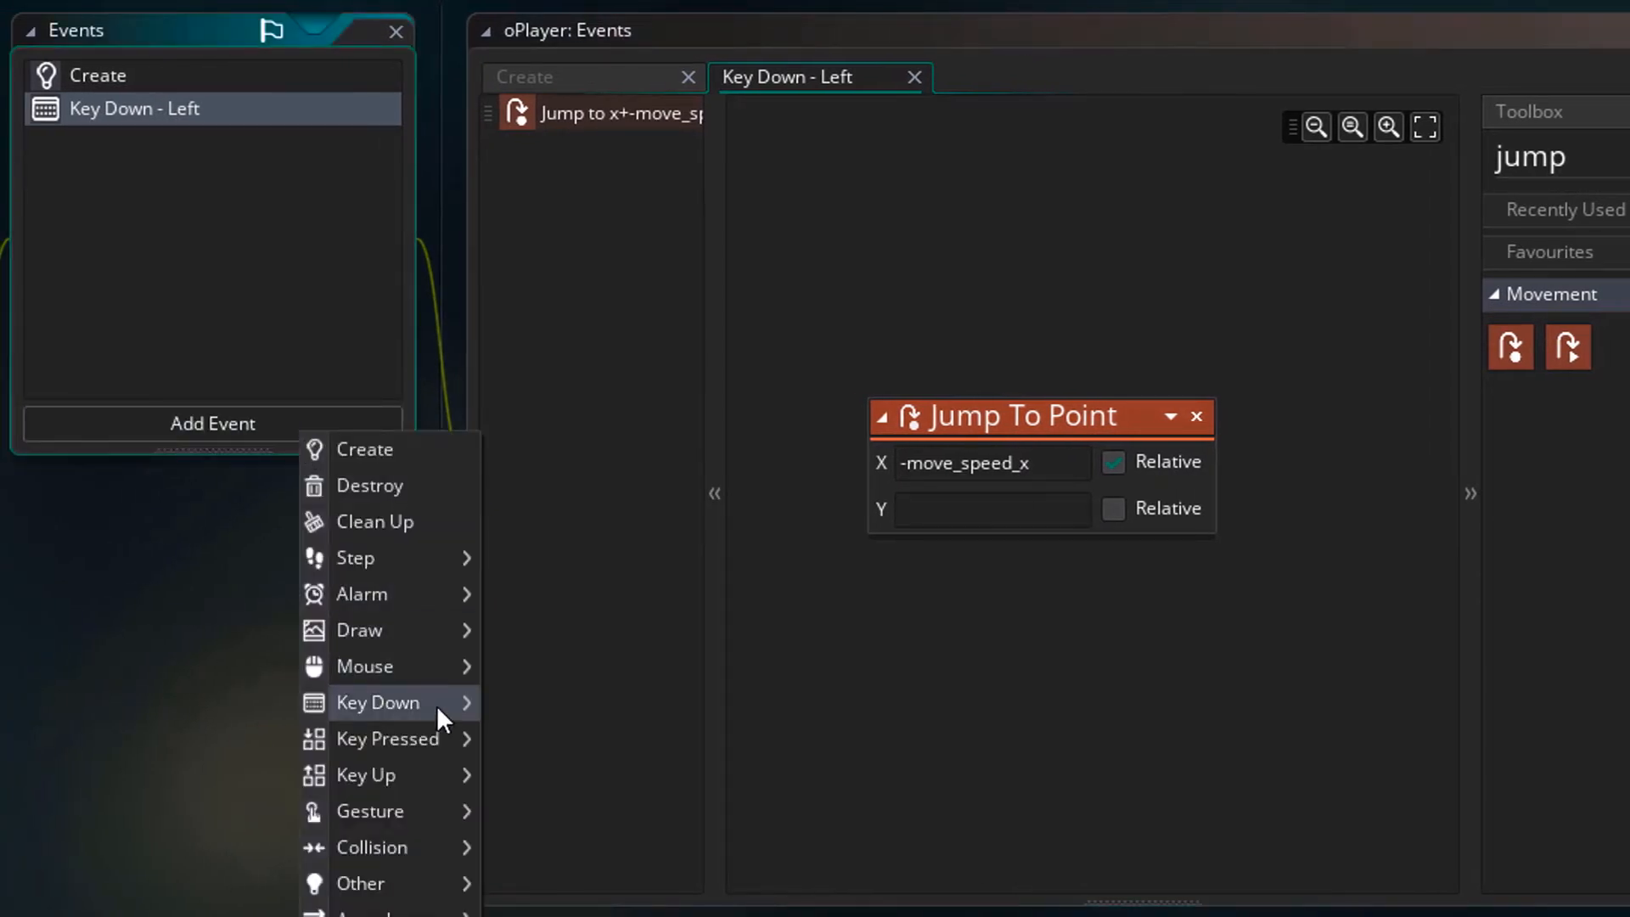
- Add a Key Down Right event whose Jump To Point moves x relatively by move_speed_x
left_click(377, 703)
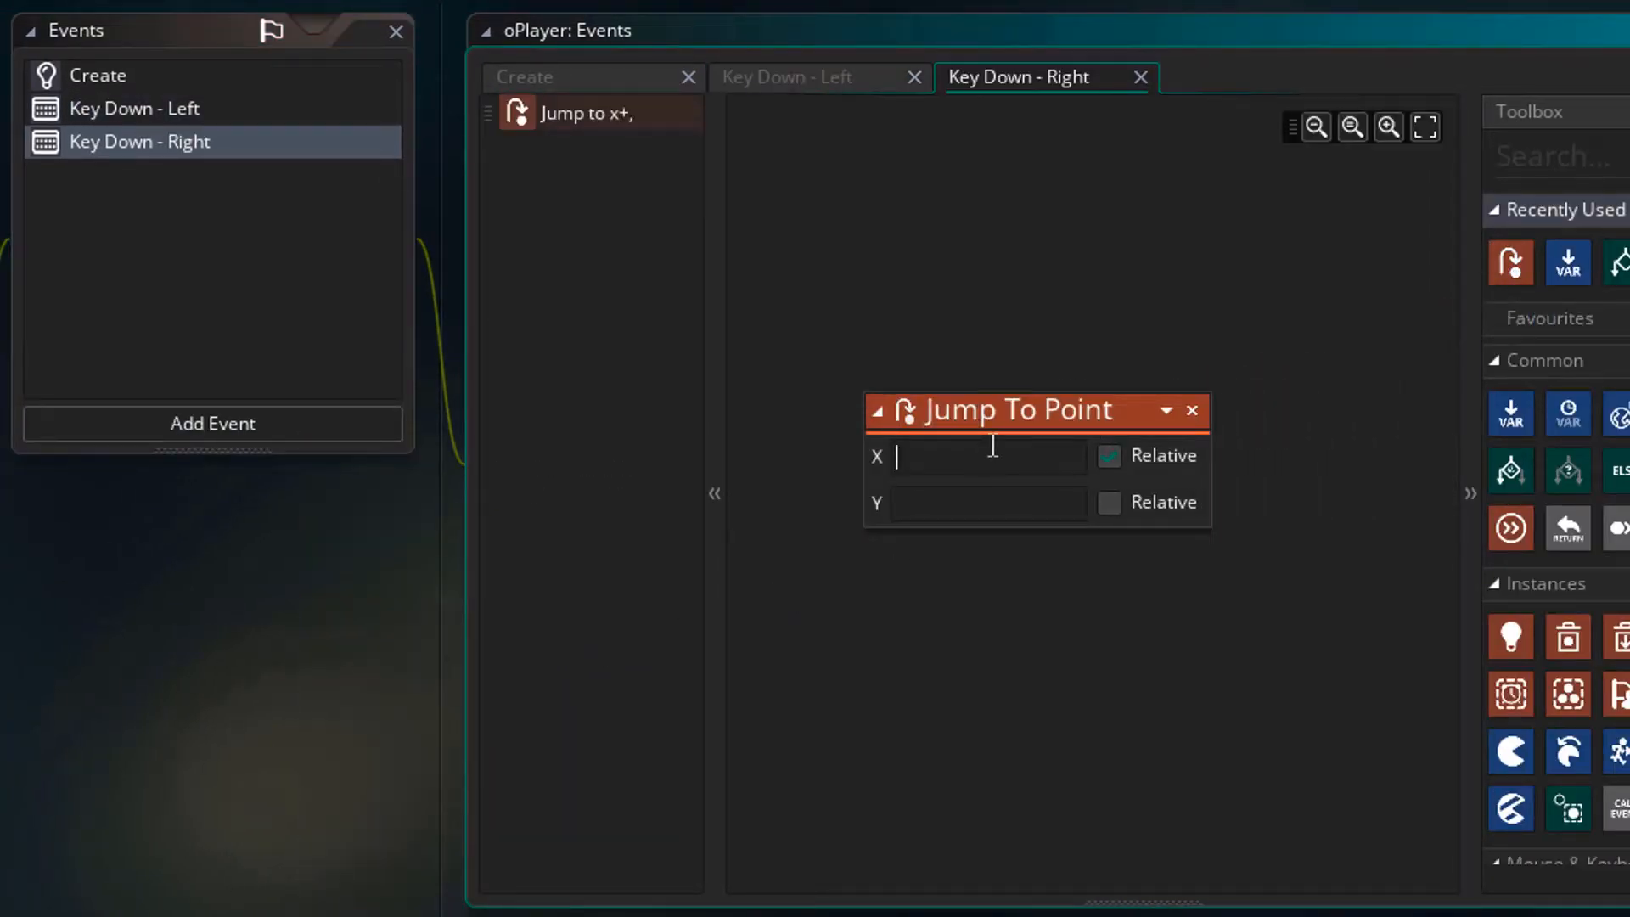
type("move_speed_x")
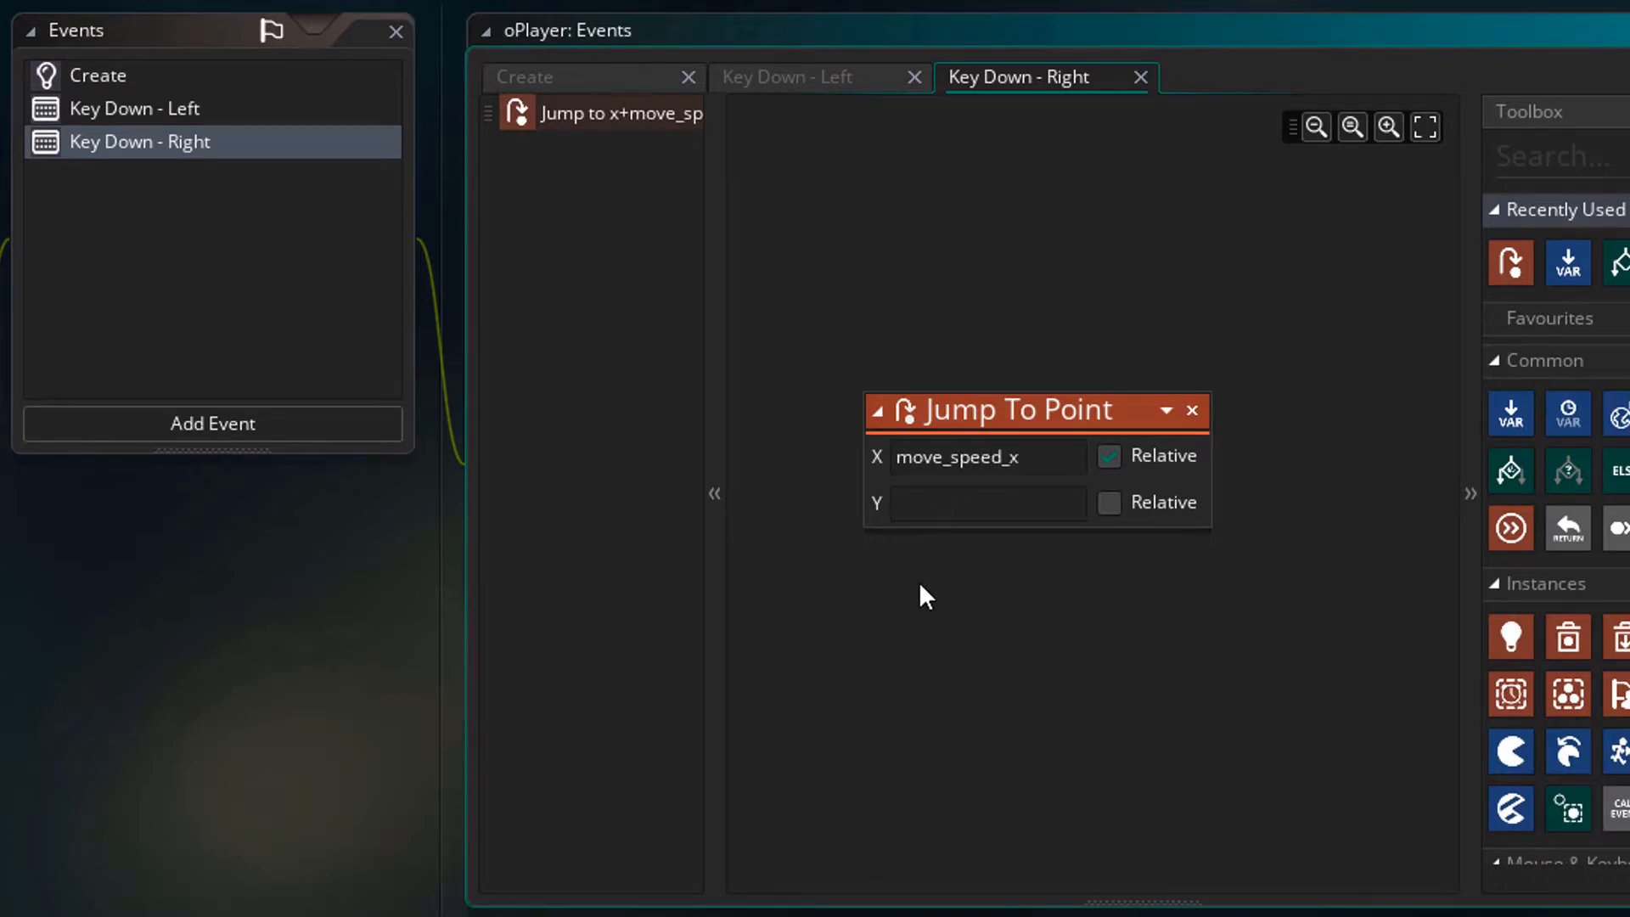
left_click(213, 424)
type("-m")
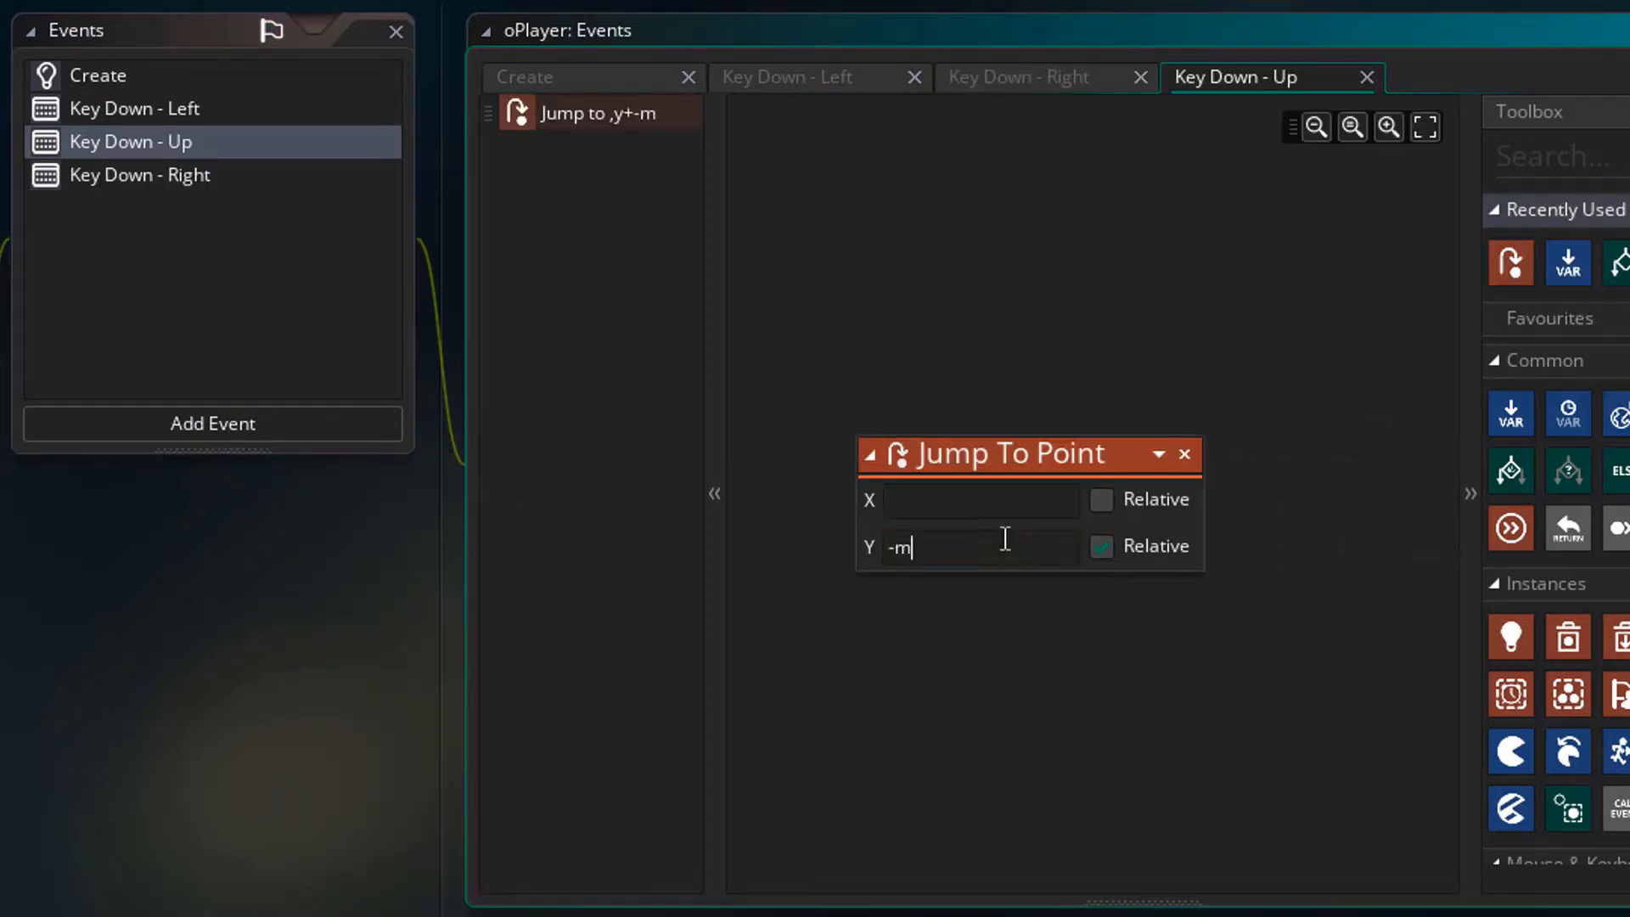
- Move y by -move_speed_y on Key Down Up and by move_speed_y on Key Down Down
type("ove_speed_y")
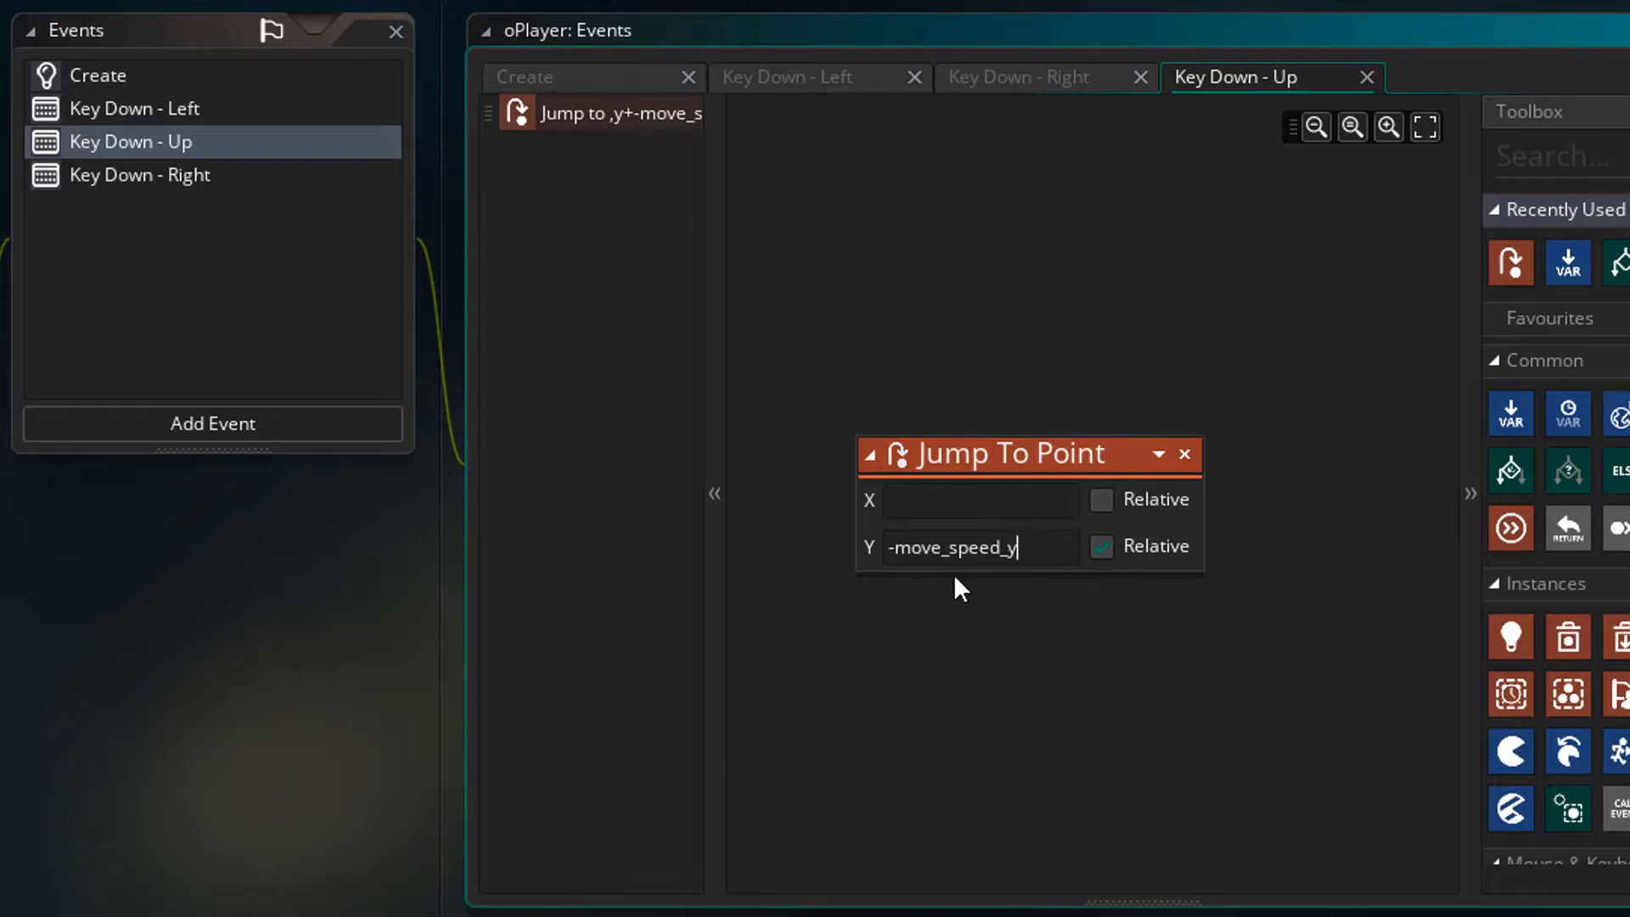
left_click(212, 424)
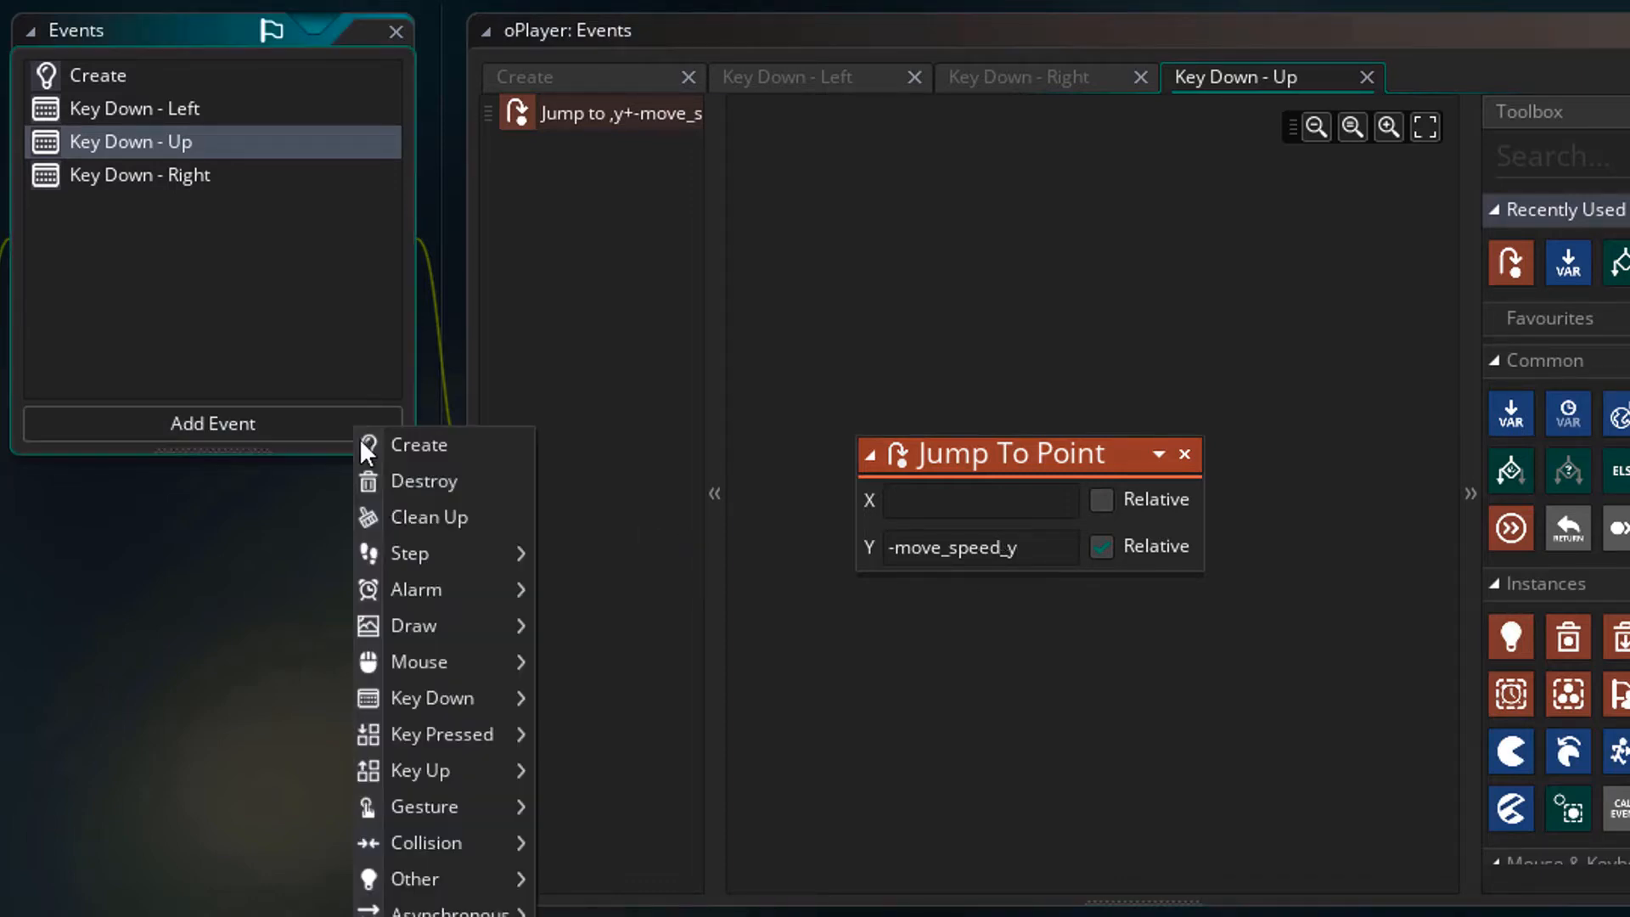
left_click(431, 697)
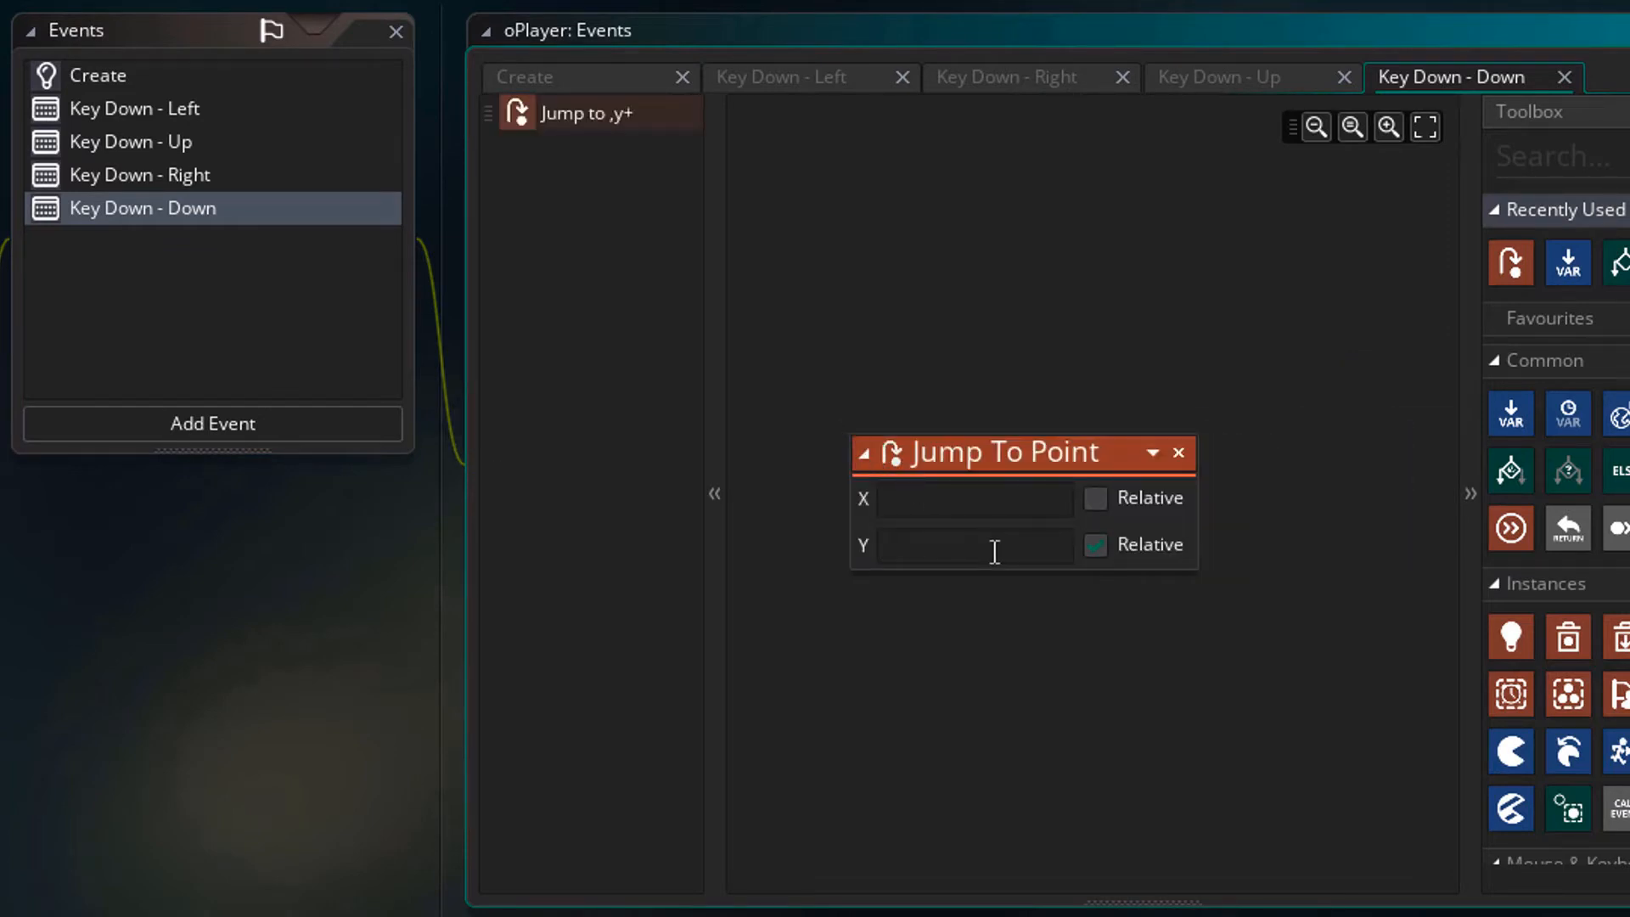
type("move_speed_y")
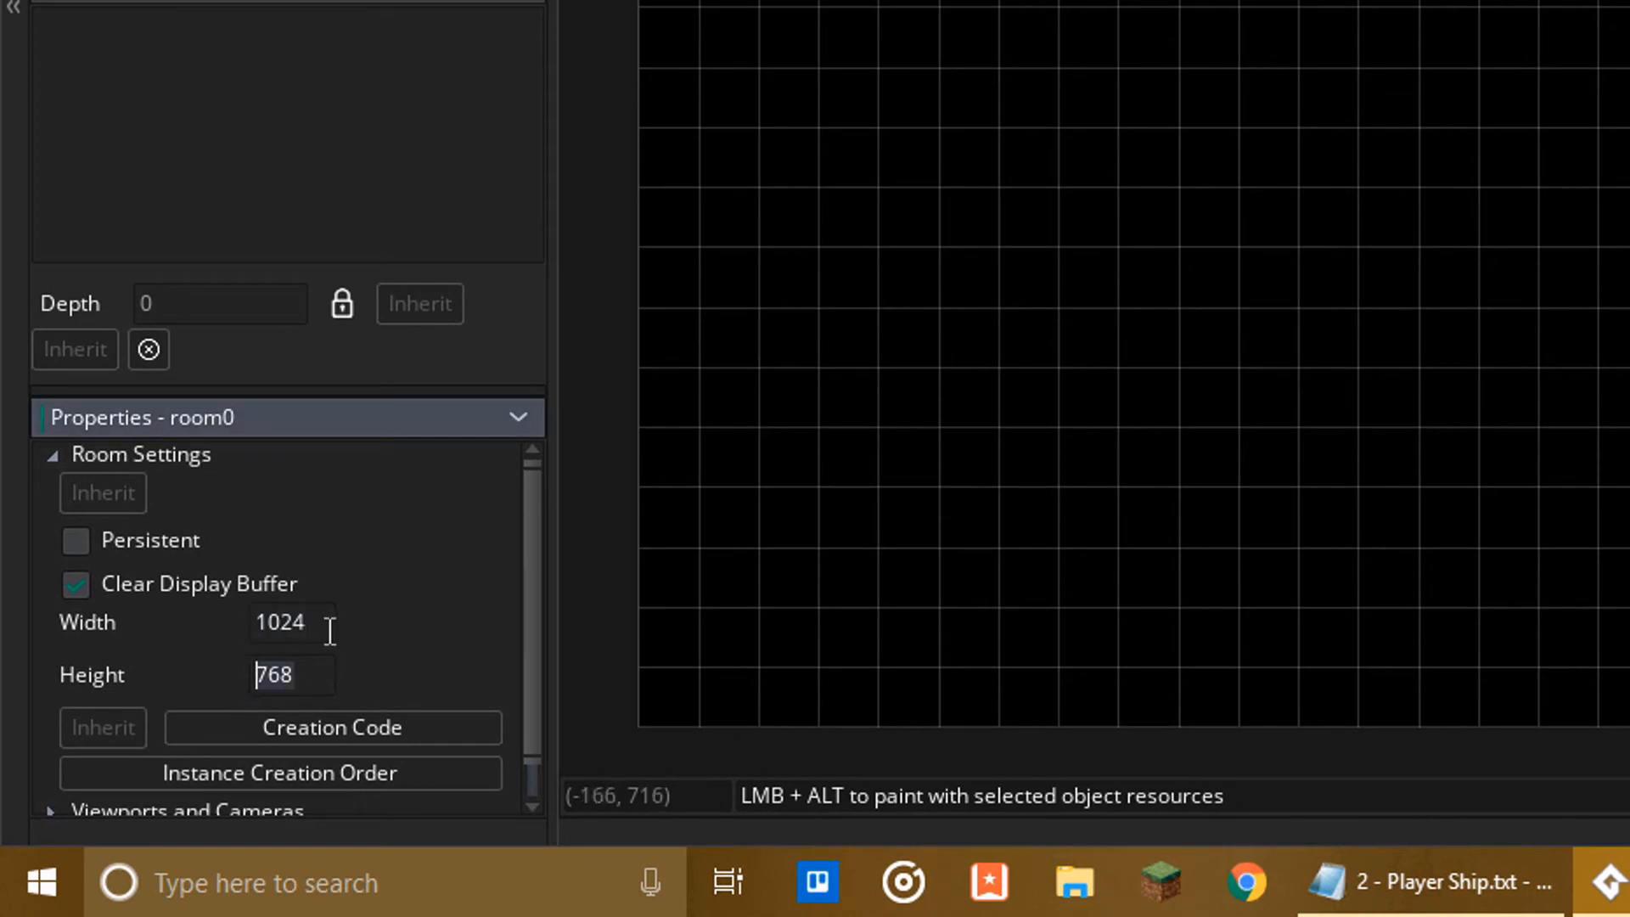
- Place an oPlayer instance near the bottom centre of the 1024×768 room0
left_click(291, 622)
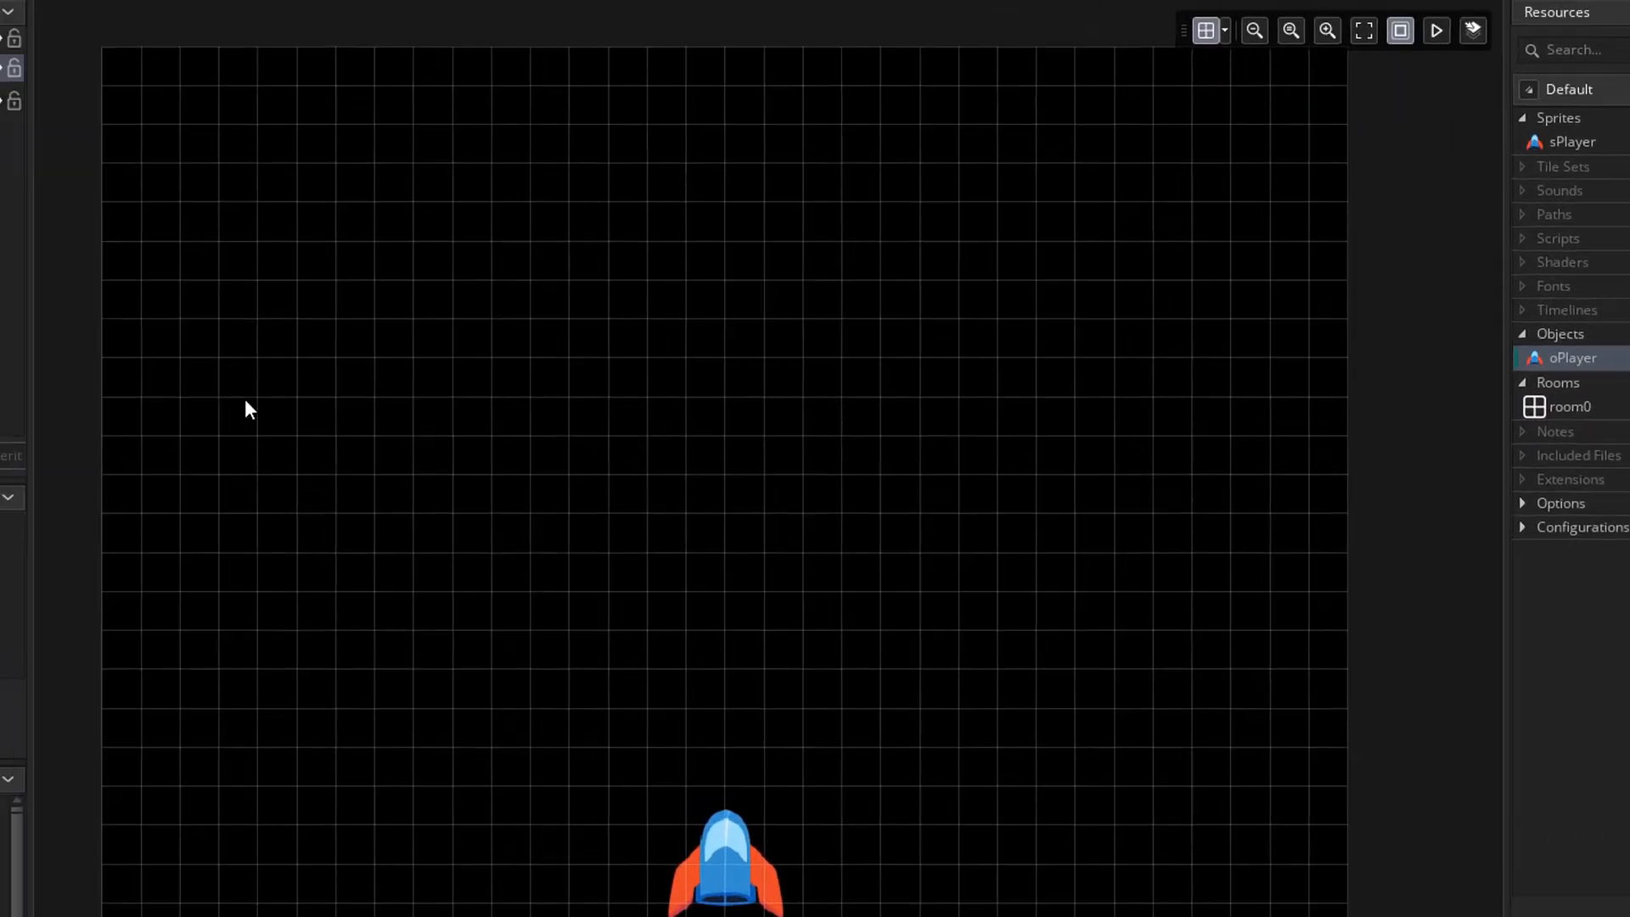
- Run the game from the toolbar to see the ship in the game window
left_click(148, 8)
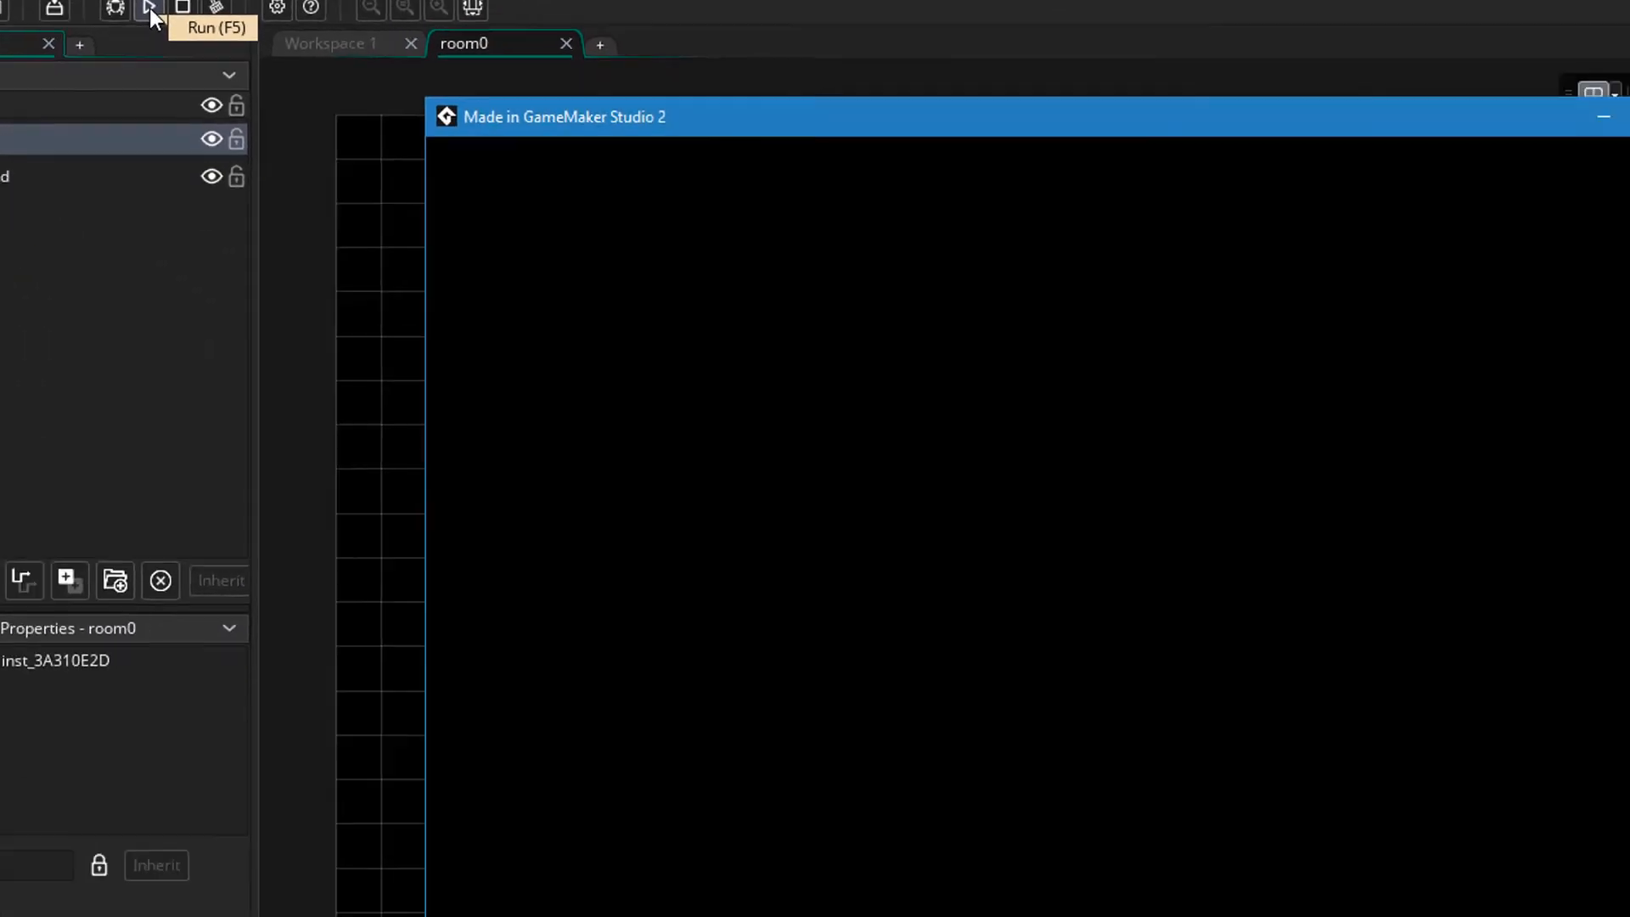
left_click(147, 10)
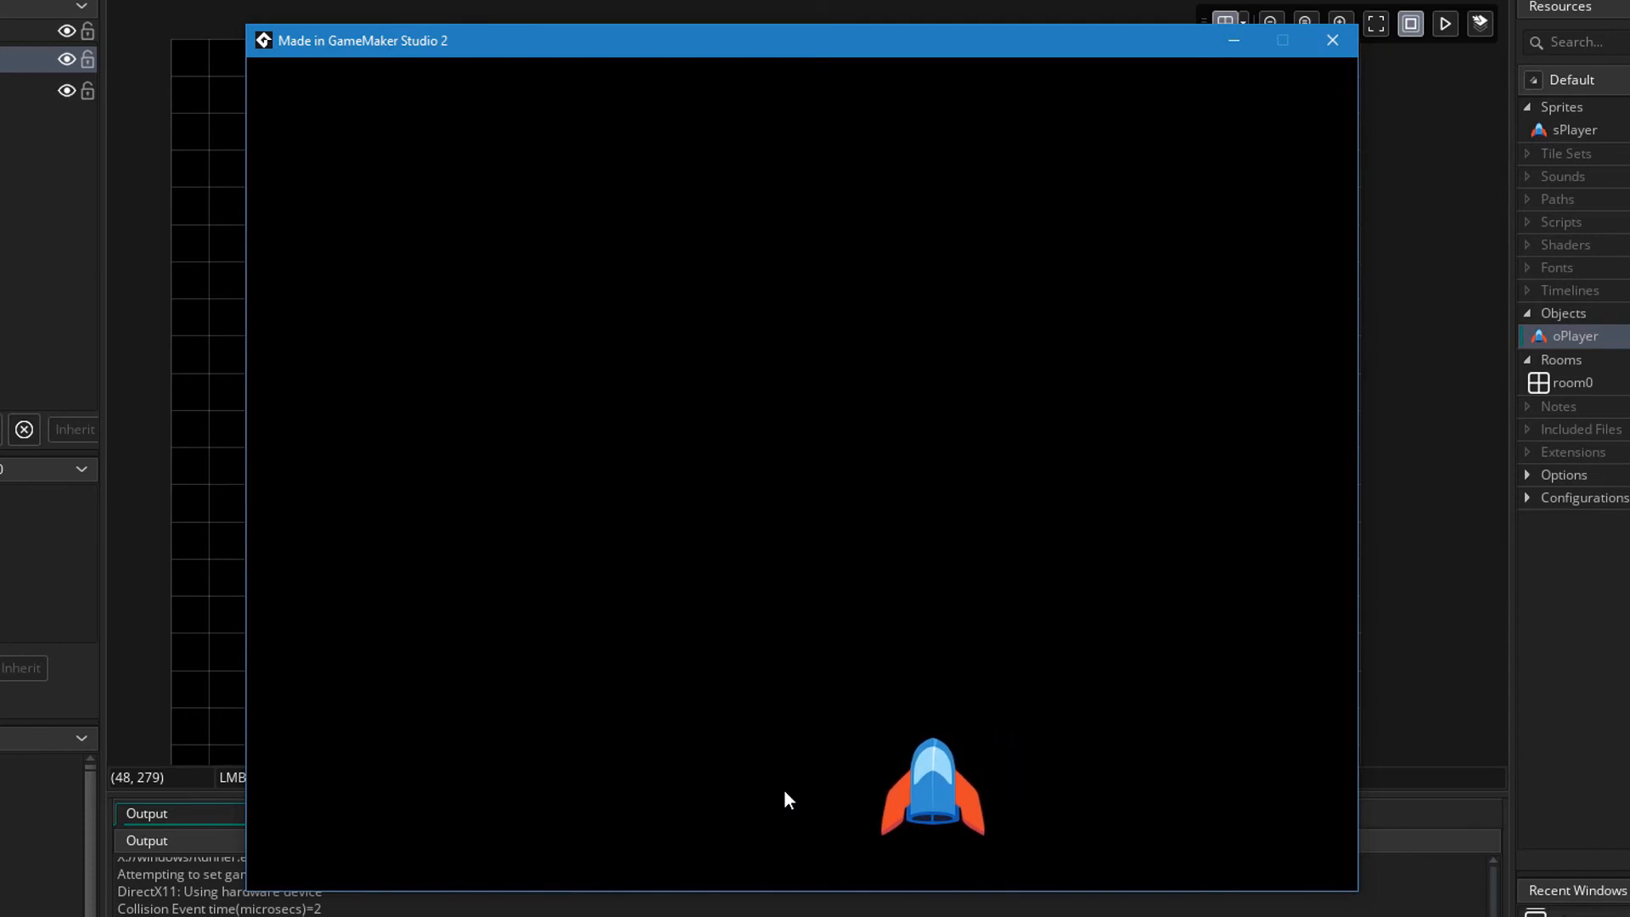